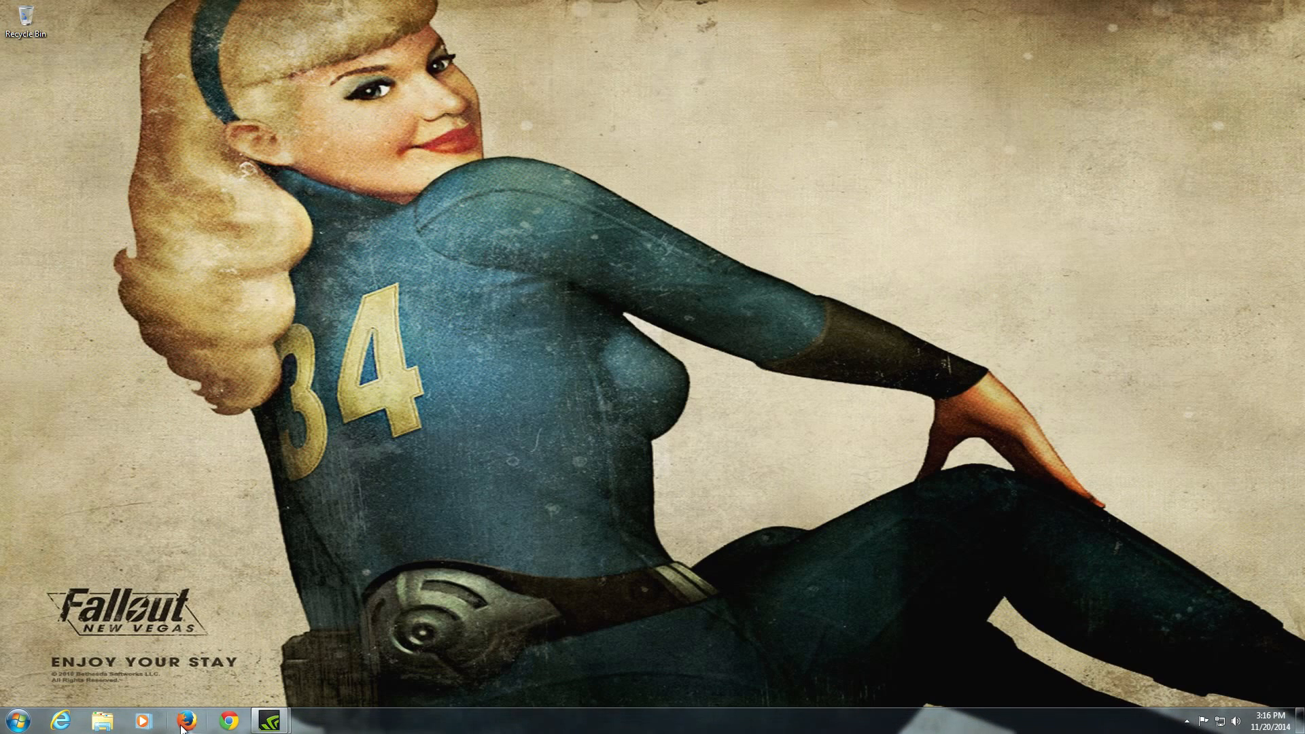
Open Firefox and download the Courseplay/courseplay repository as a ZIP archive.
click(192, 719)
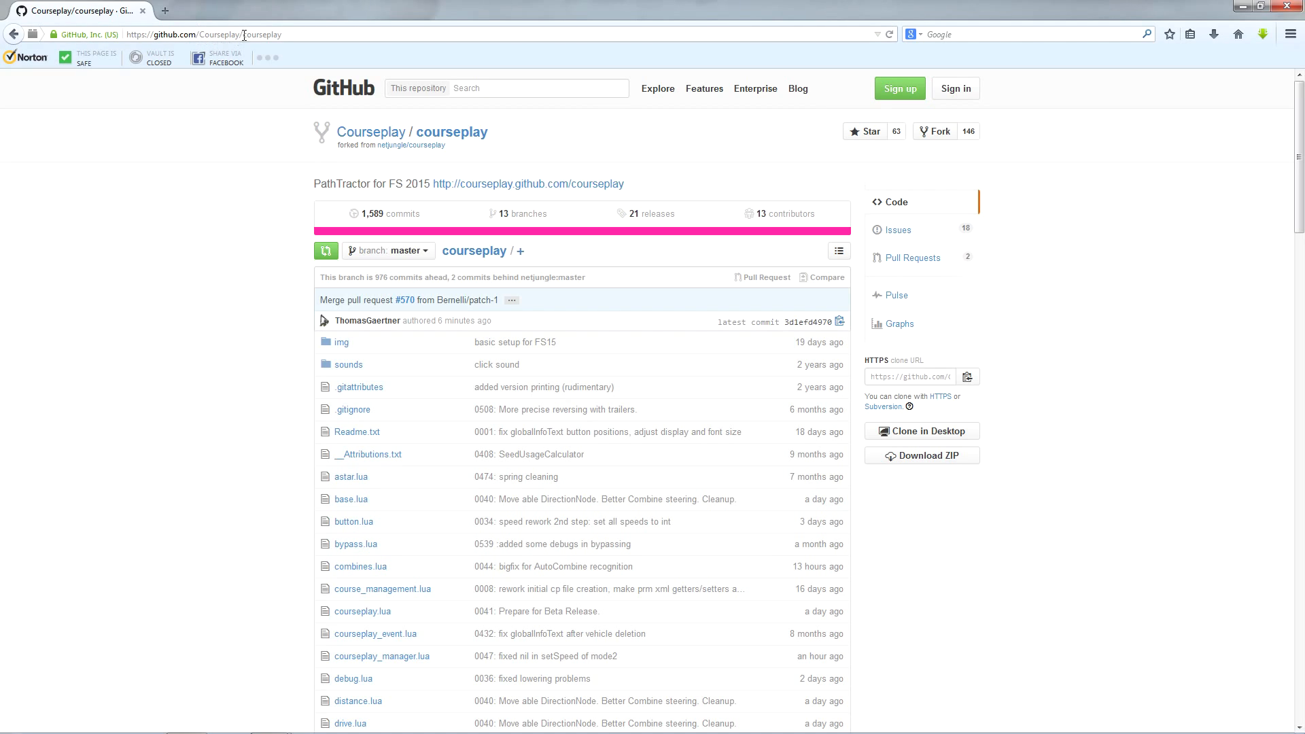
mouse_move(313, 98)
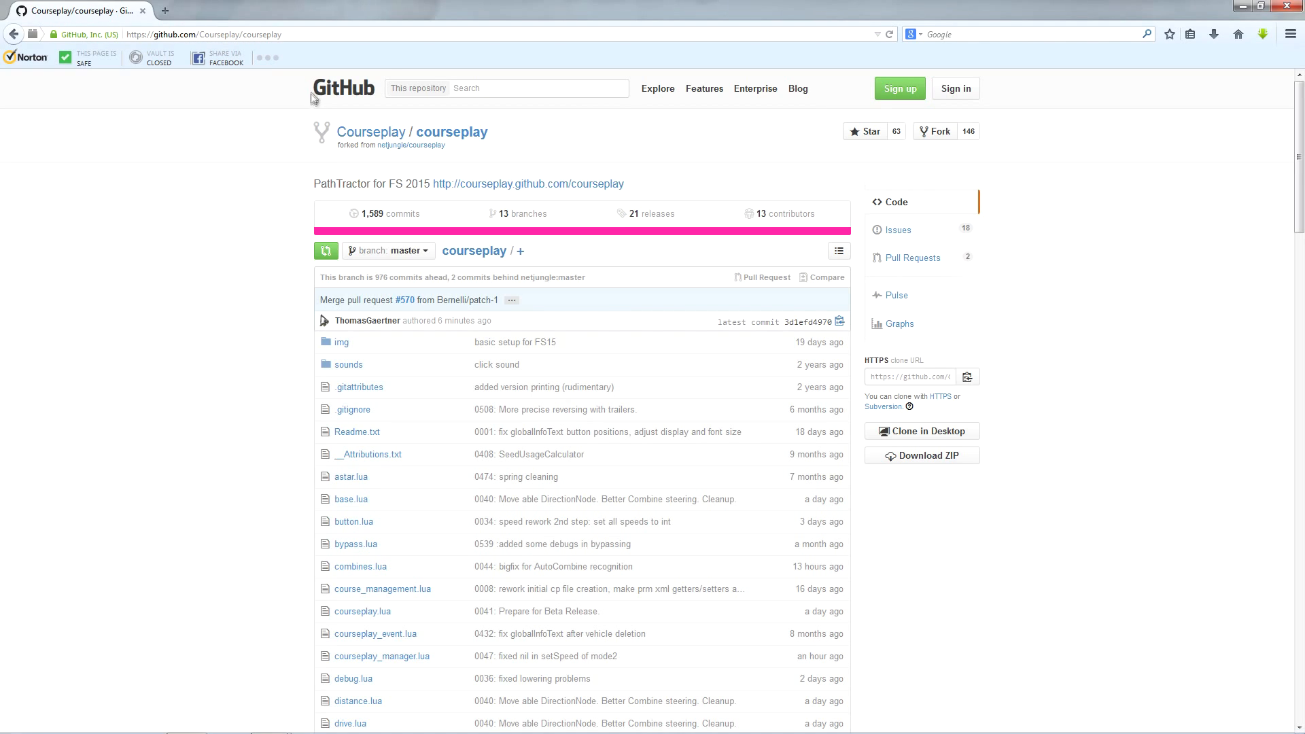
mouse_move(1068, 449)
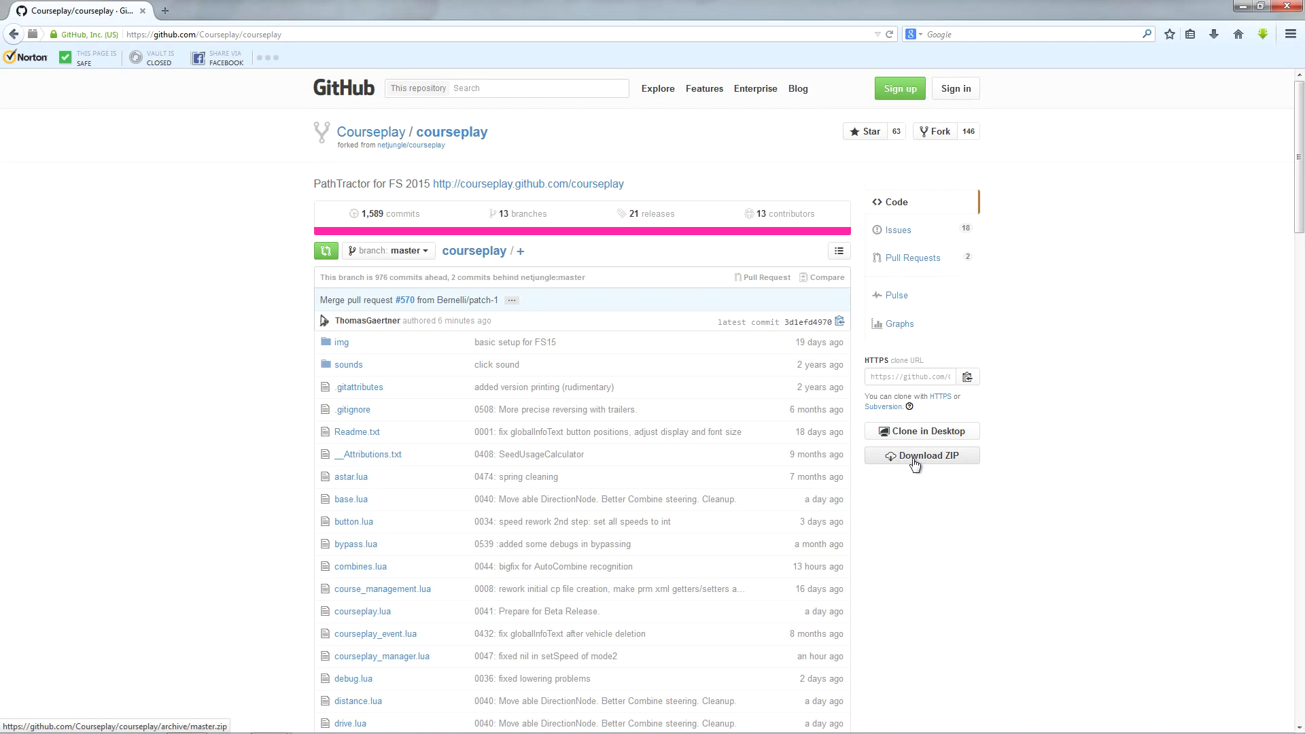
click(922, 455)
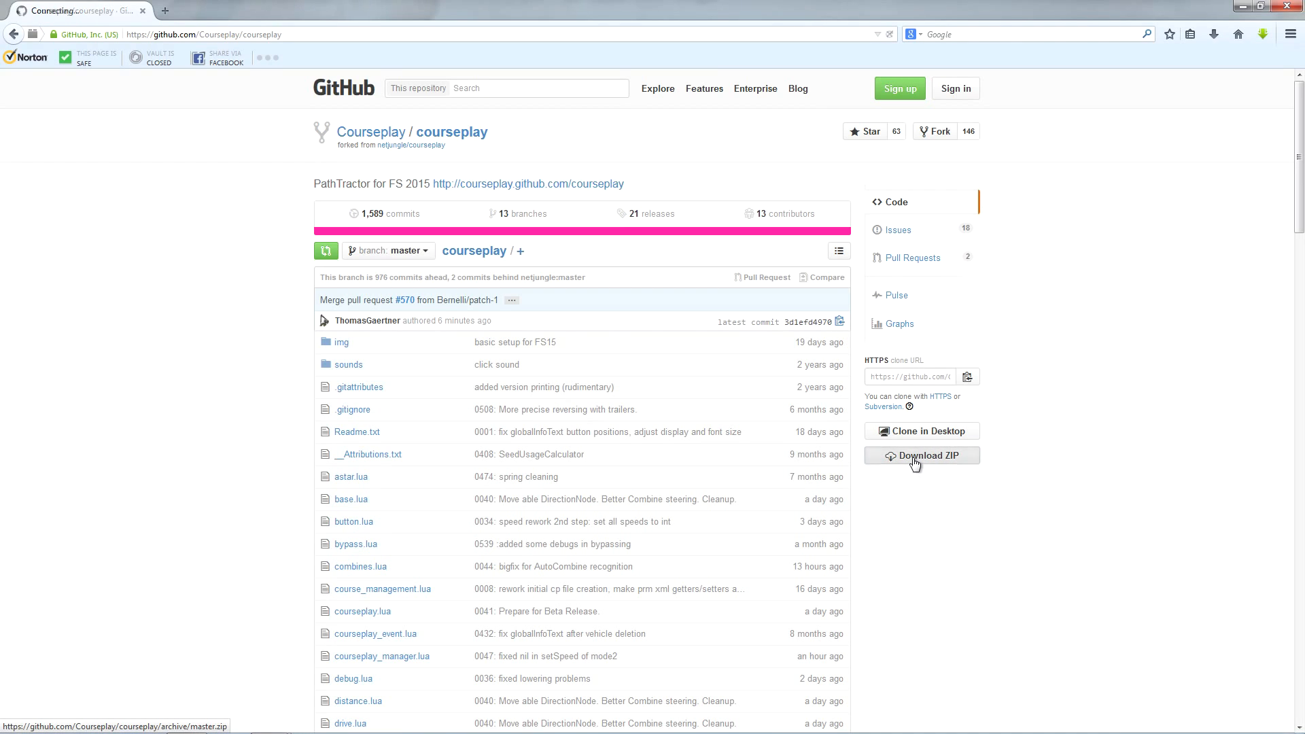
click(922, 455)
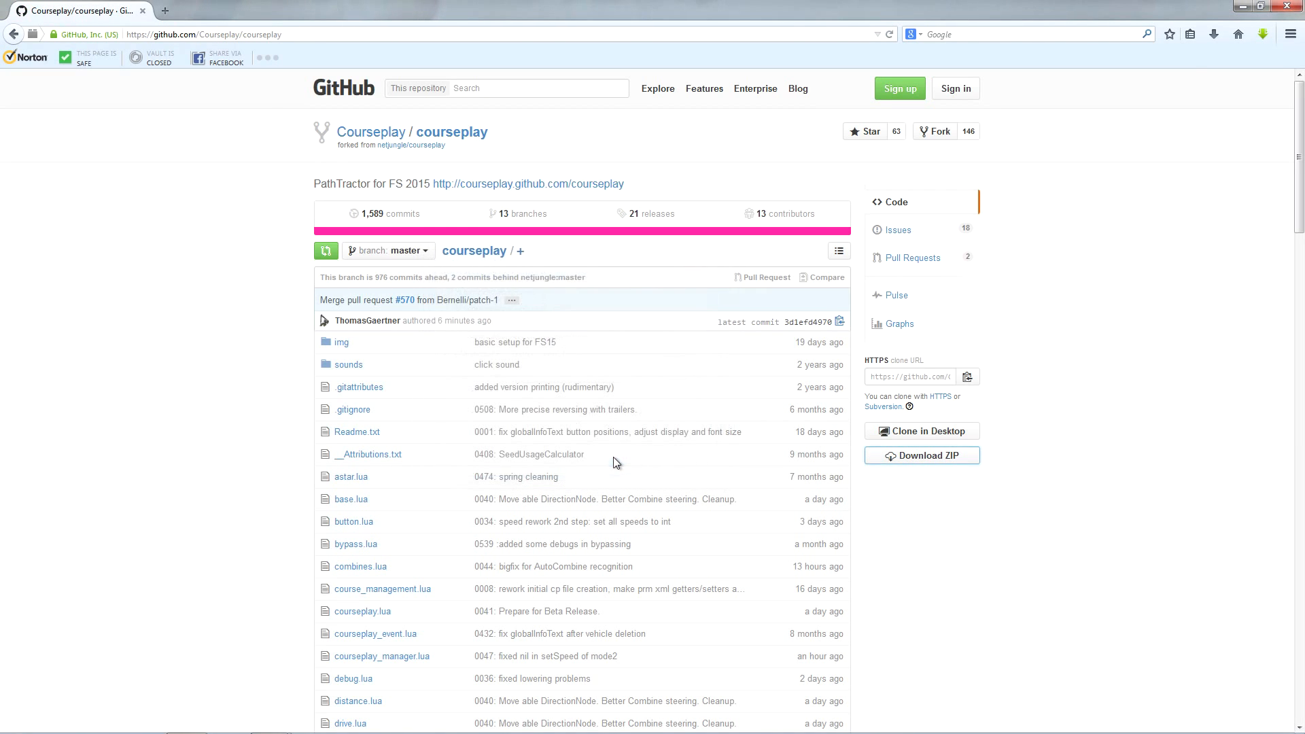
Open courseplay-master.zip from the downloads list in 7-Zip to view its courseplay-master folder.
click(1263, 7)
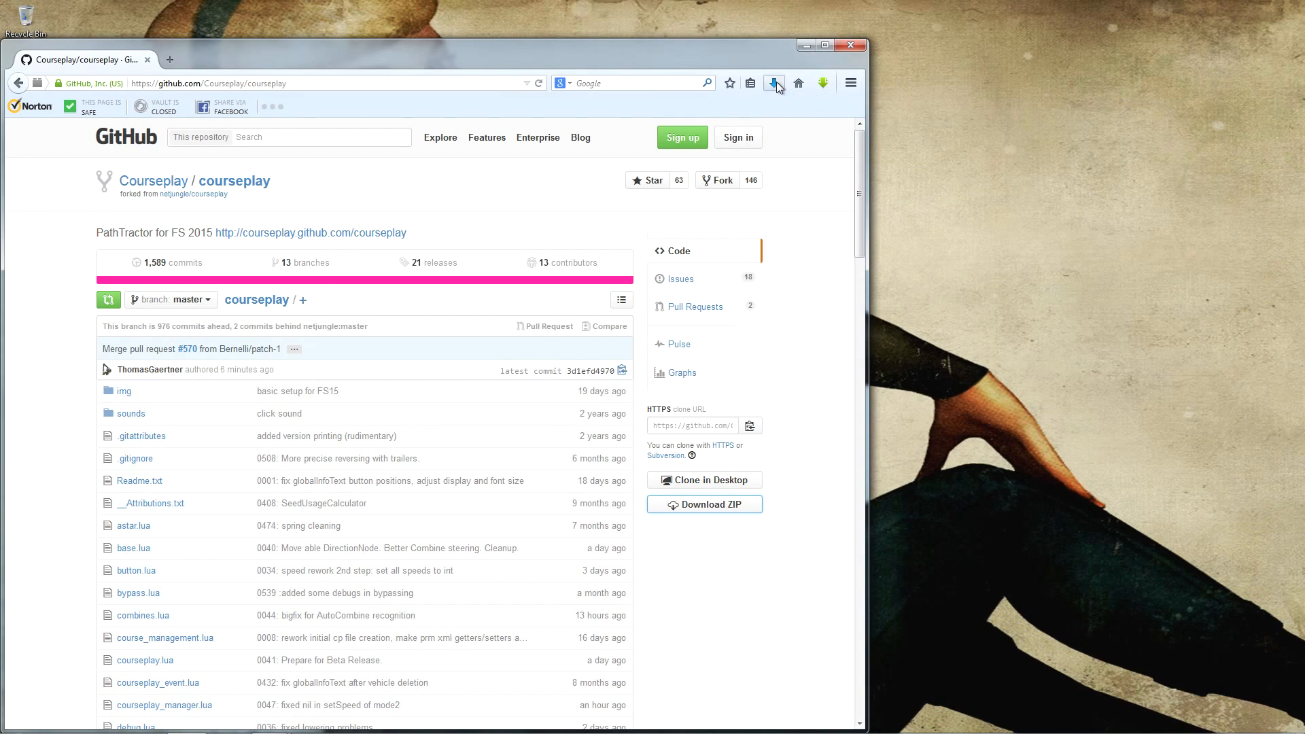
click(773, 82)
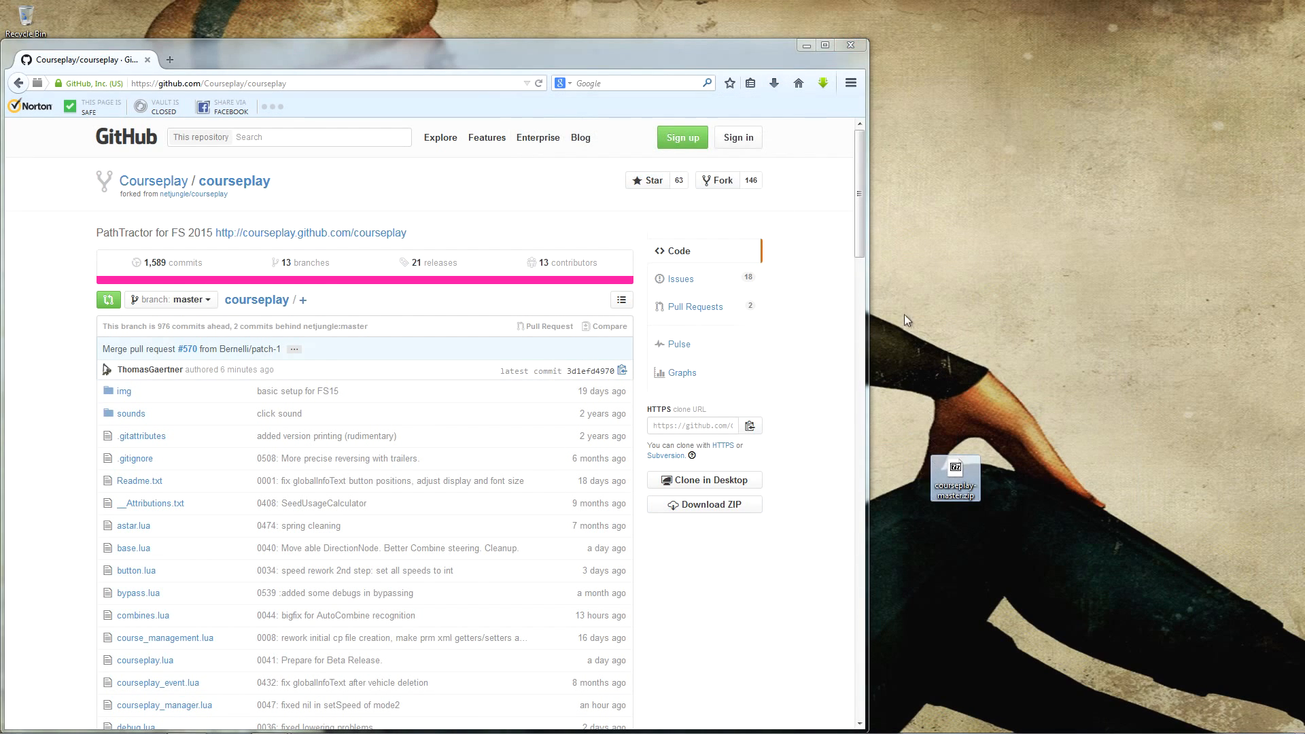
click(823, 45)
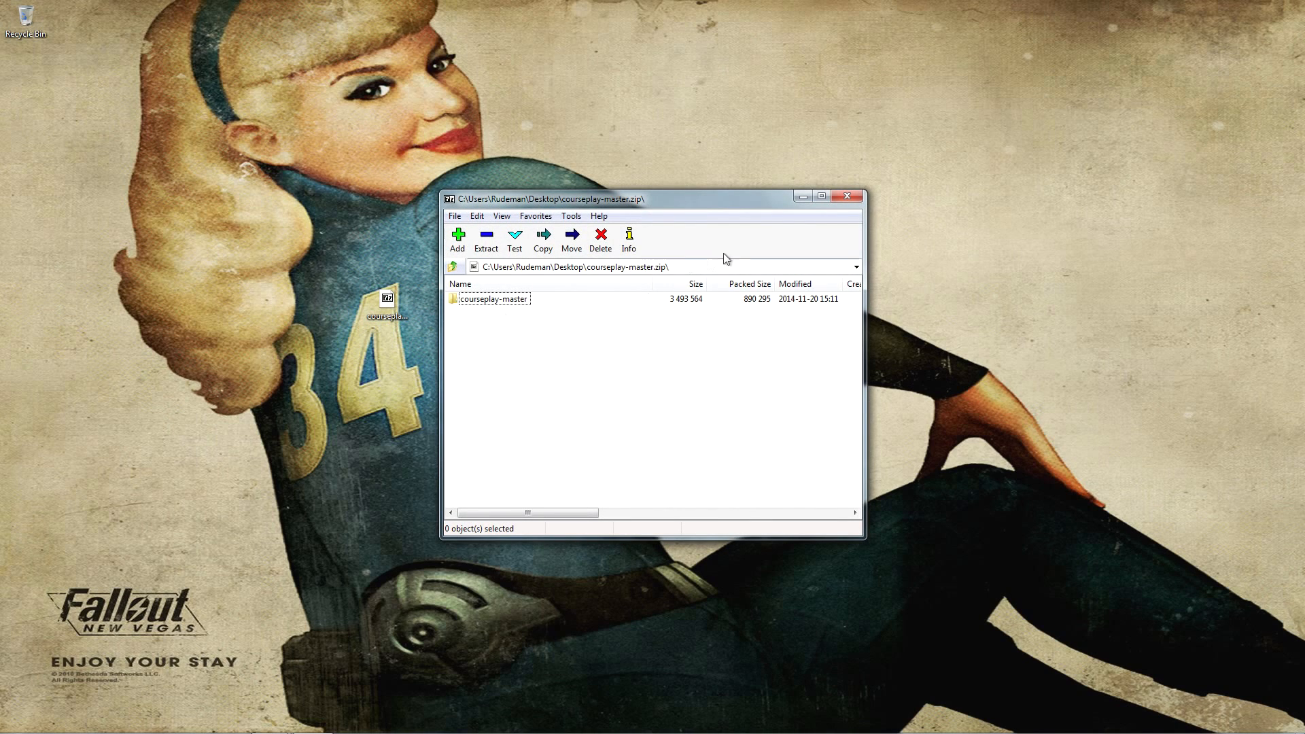
Extract courseplay-master.zip onto the desktop with 7-Zip's Extract Here.
right_click(386, 297)
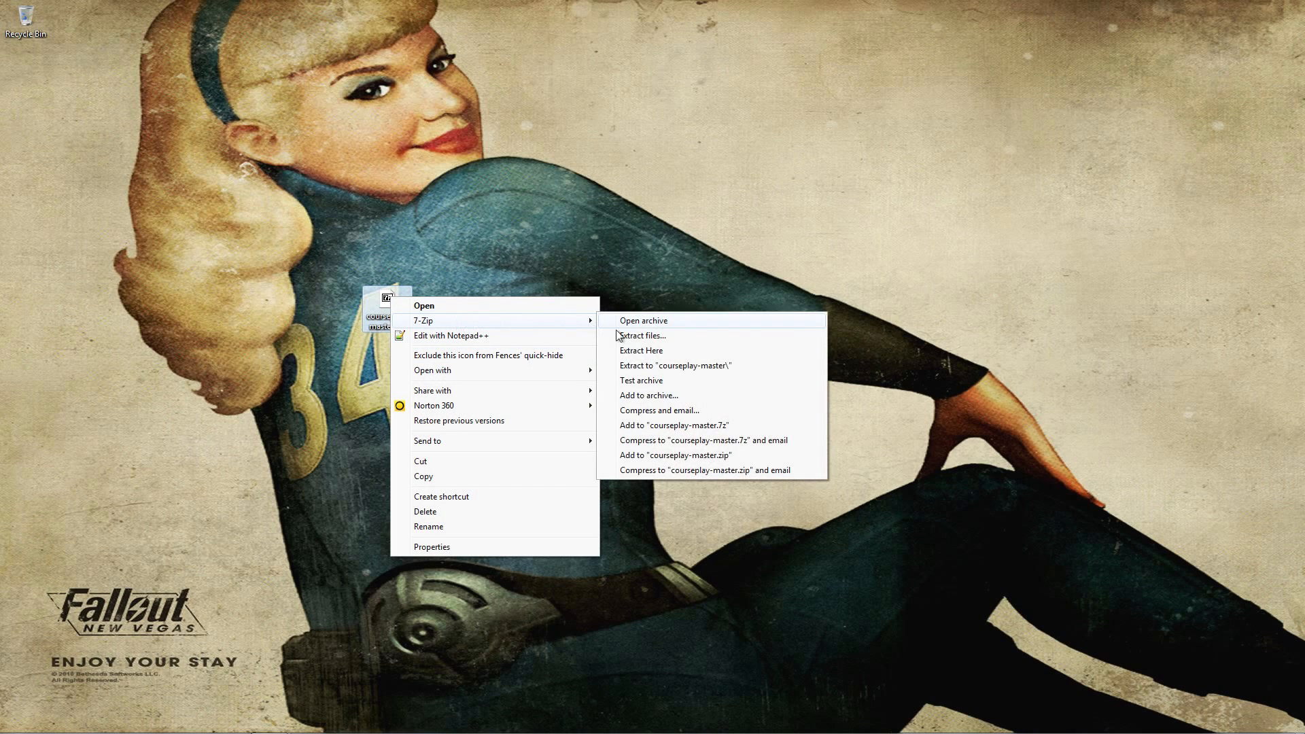
mouse_move(649, 396)
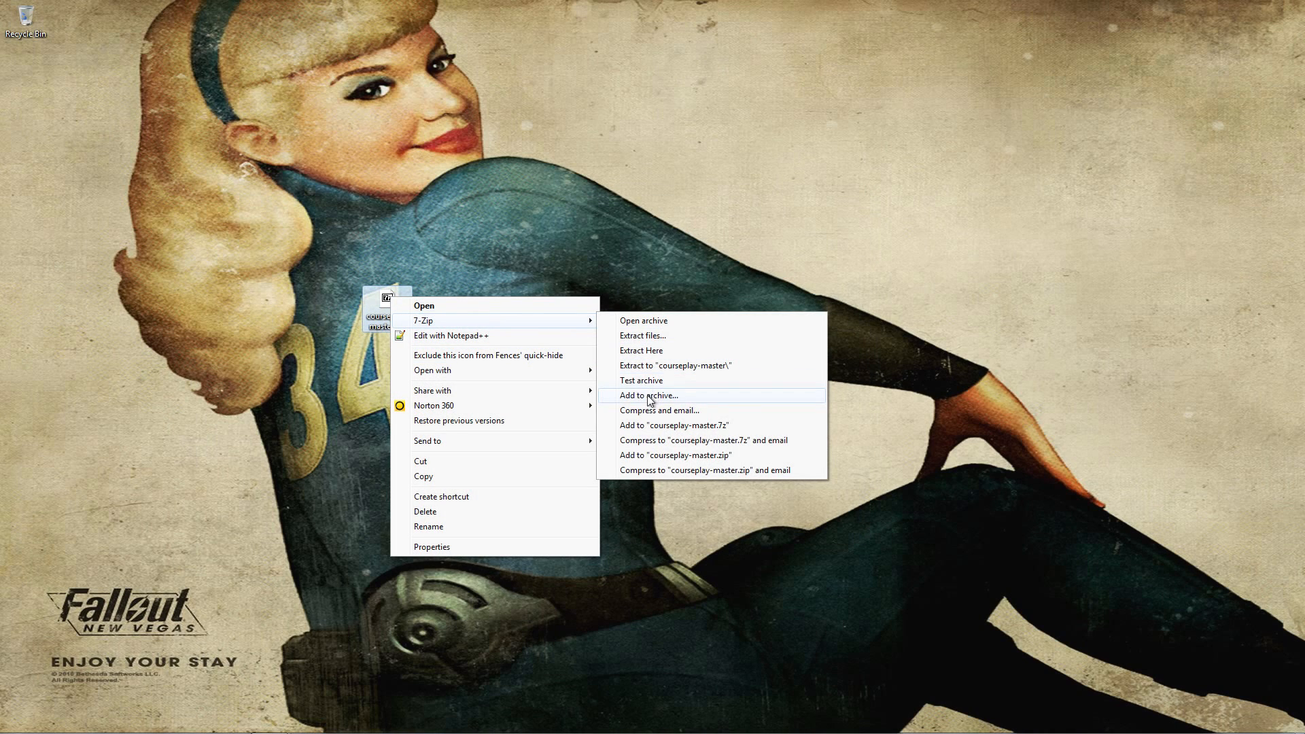
mouse_move(640, 335)
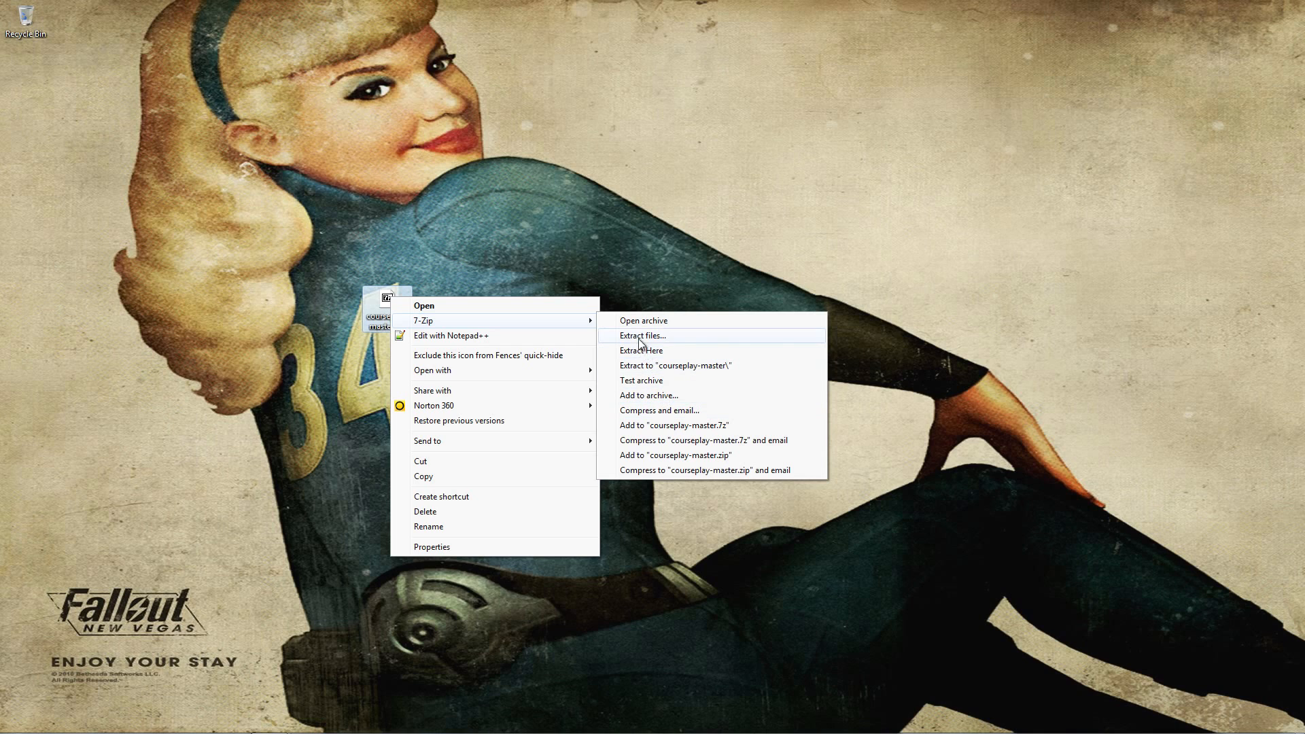
mouse_move(636, 356)
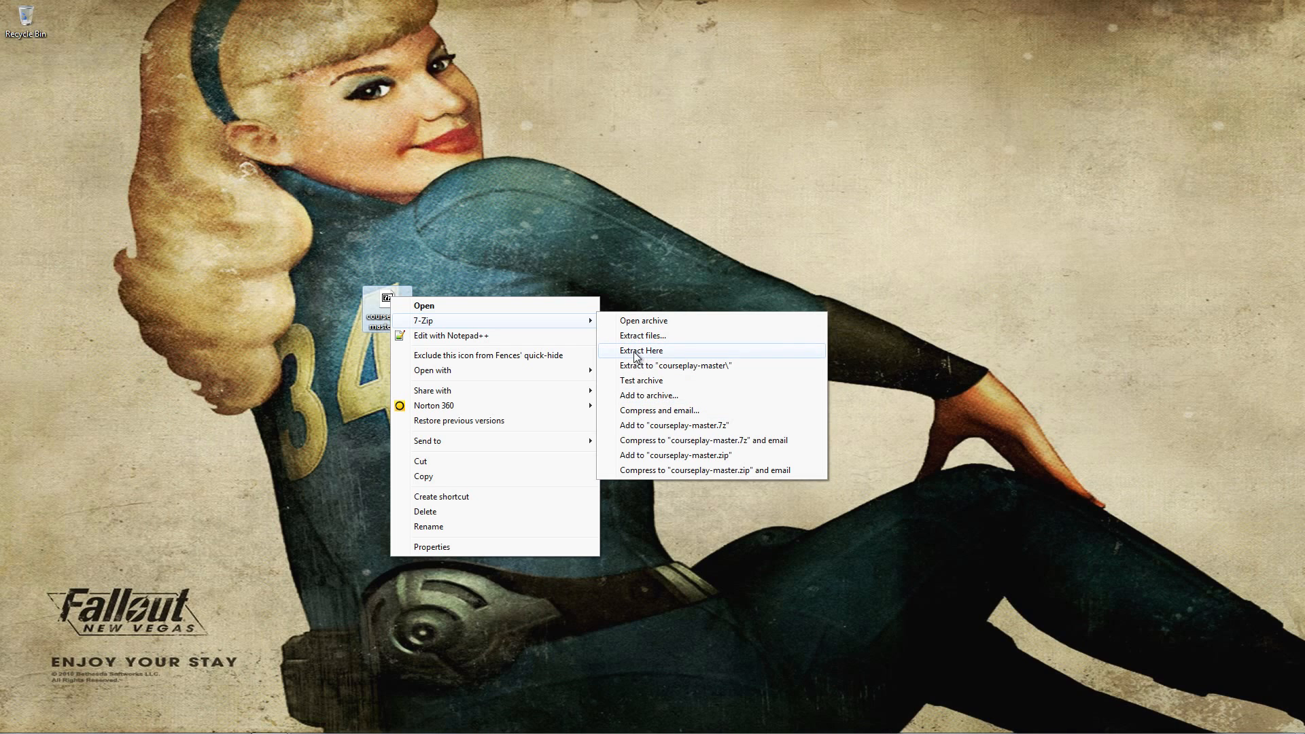
click(641, 350)
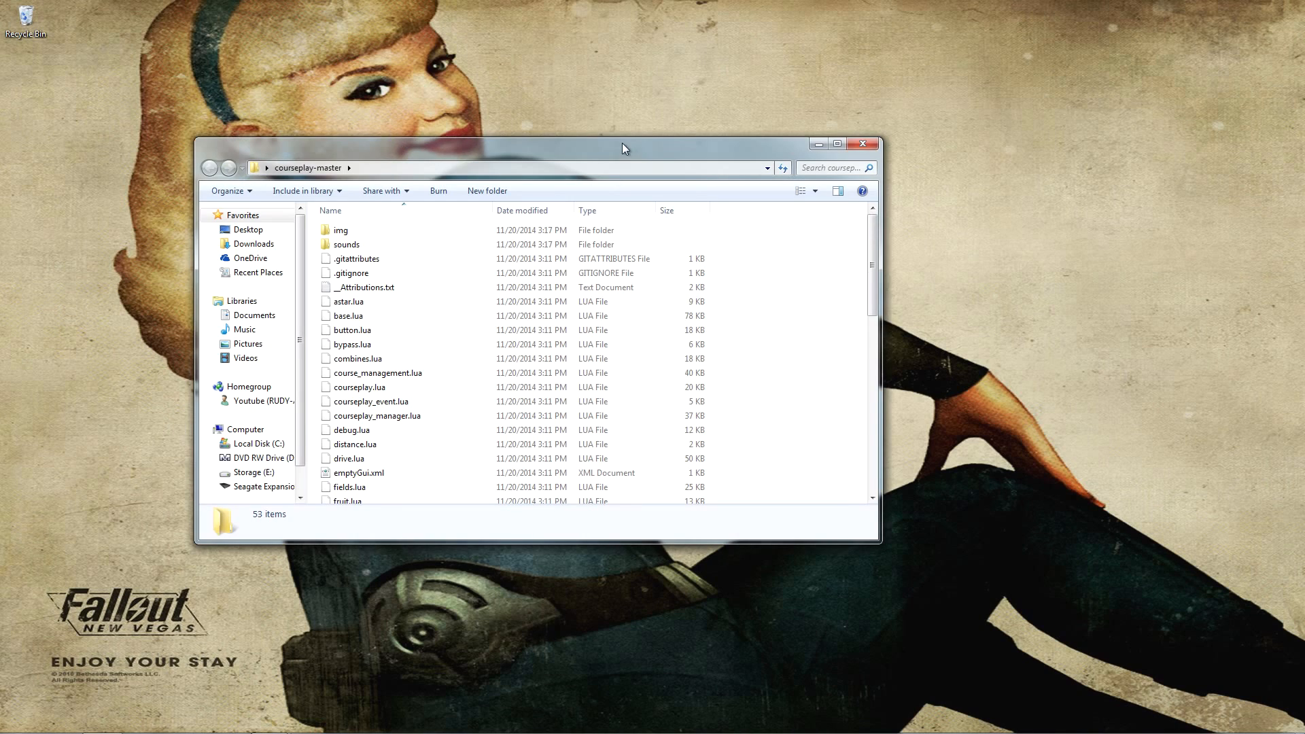
mouse_move(490, 245)
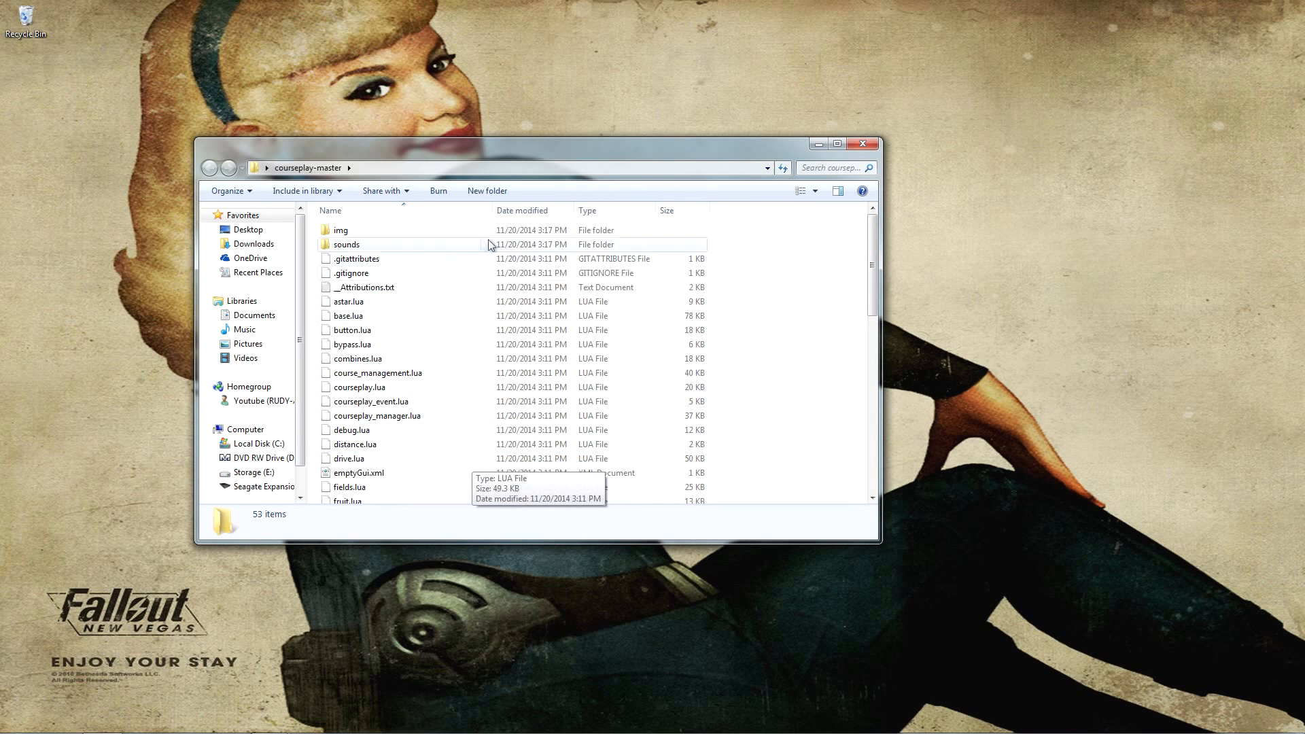
mouse_move(382, 407)
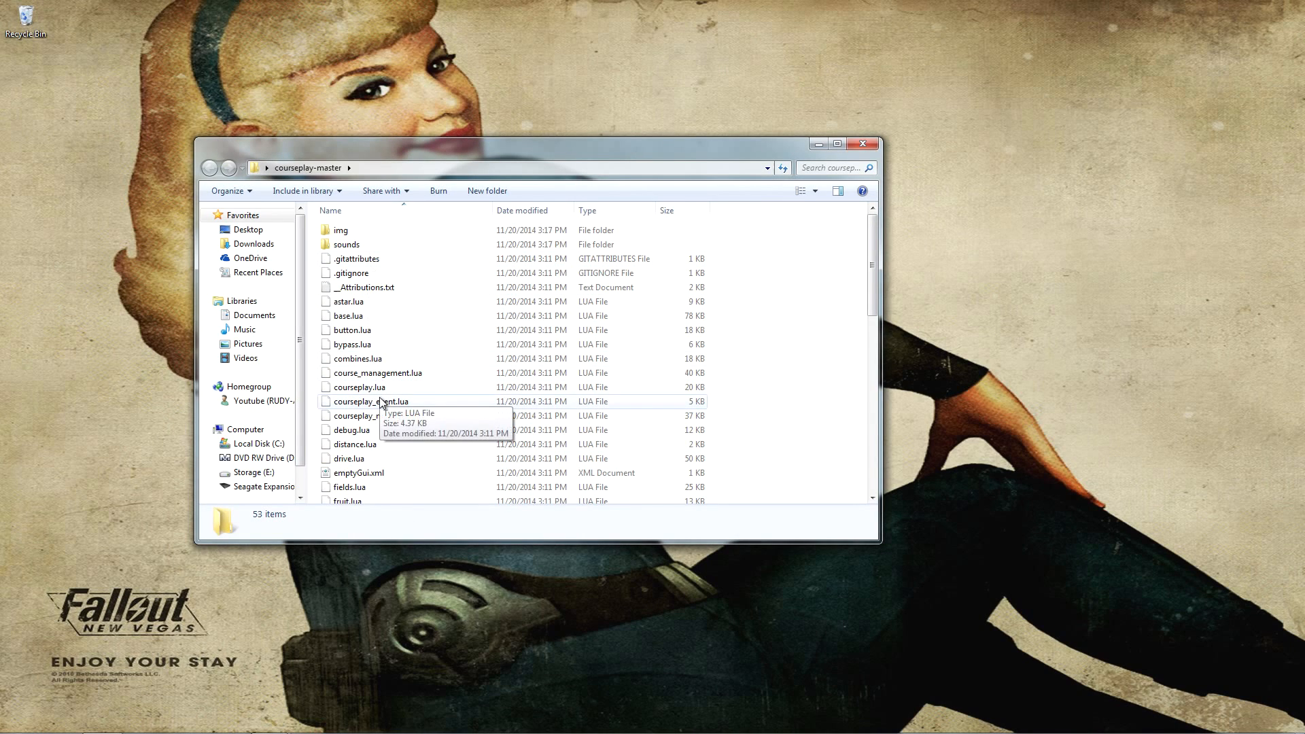
mouse_move(601, 195)
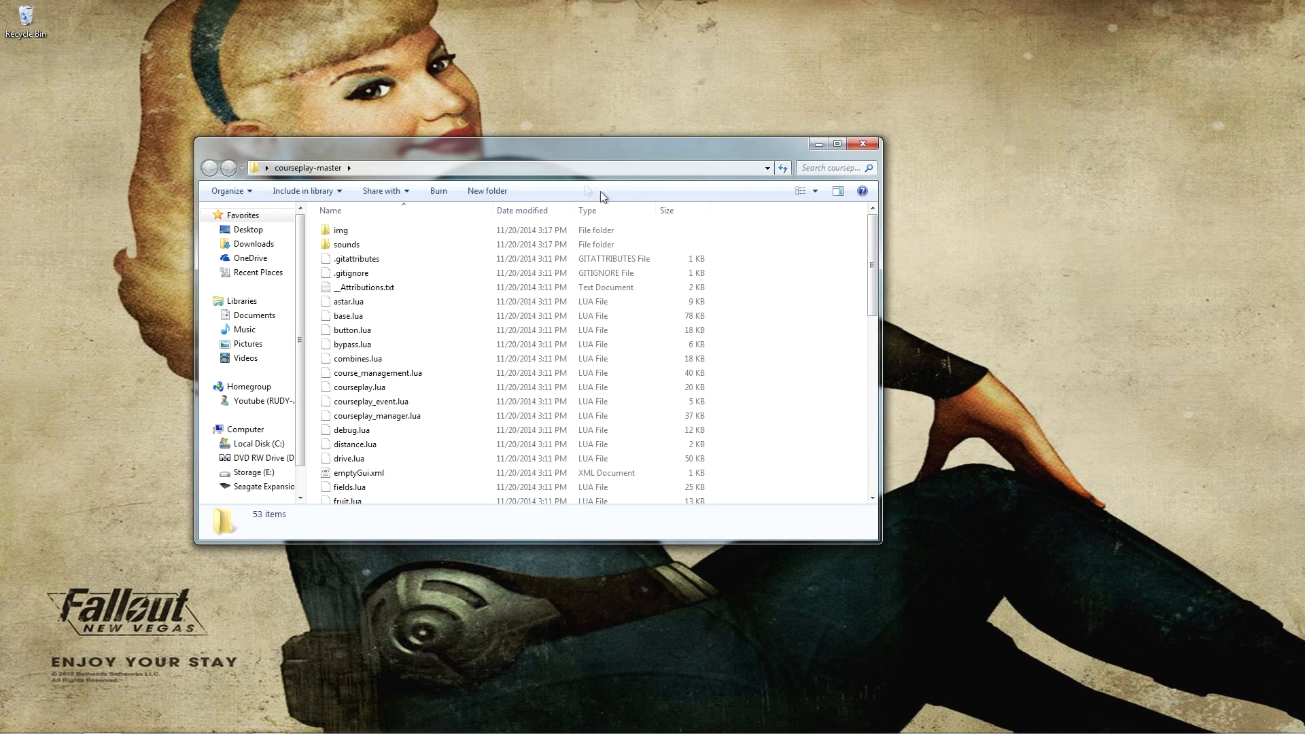
Select all 53 items in courseplay-master, from the img folder to the last file.
drag(533, 144, 605, 157)
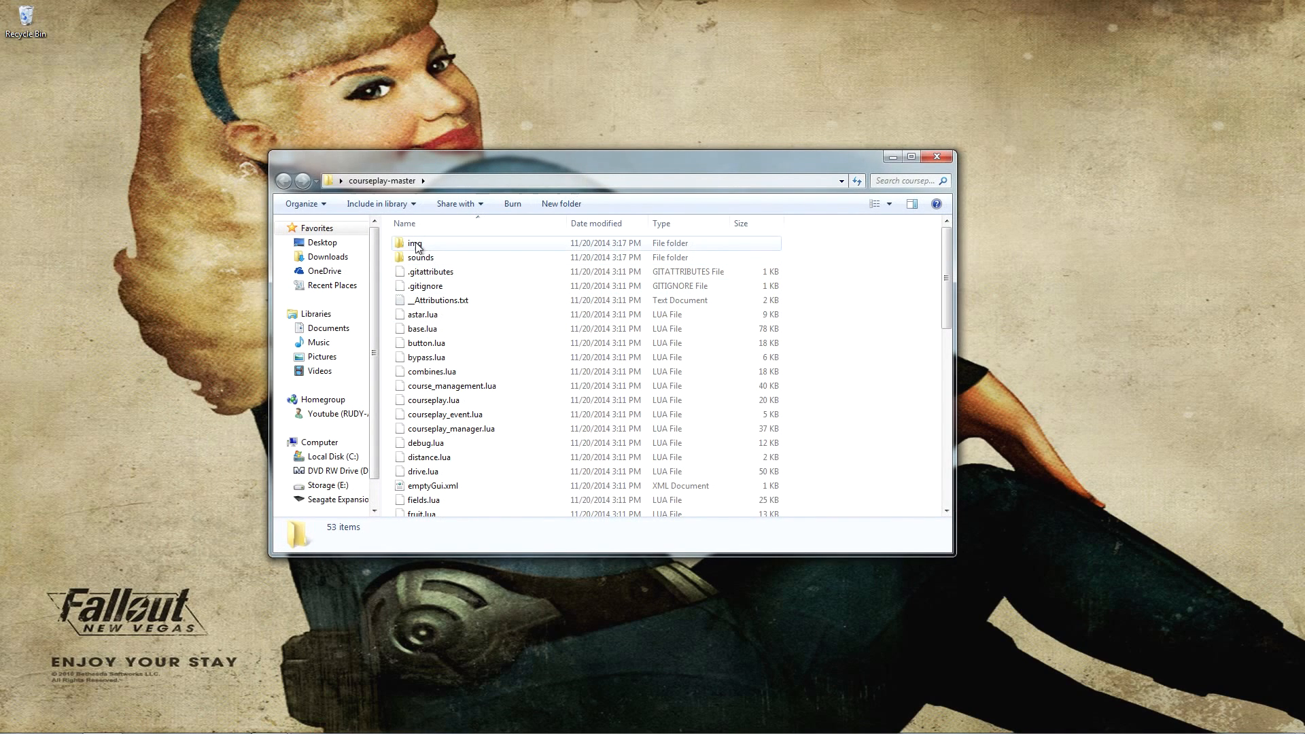
click(415, 242)
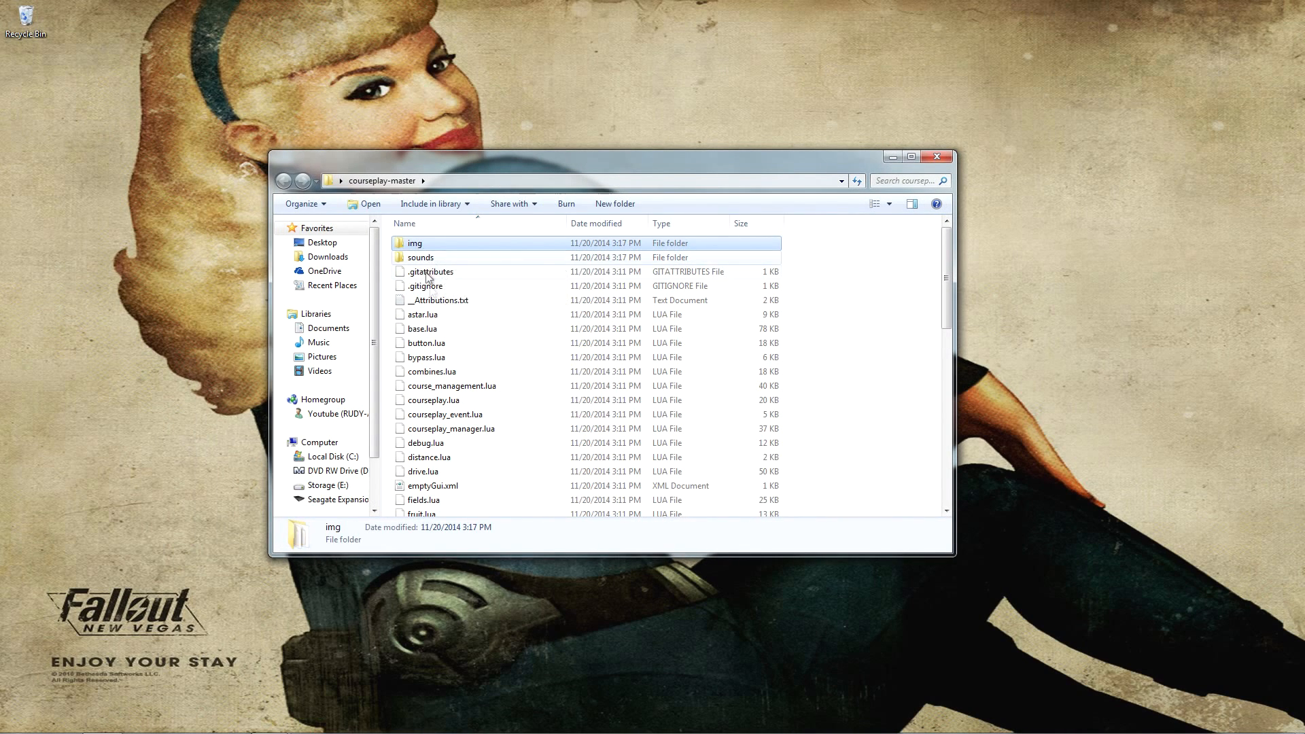
scroll(down, 3)
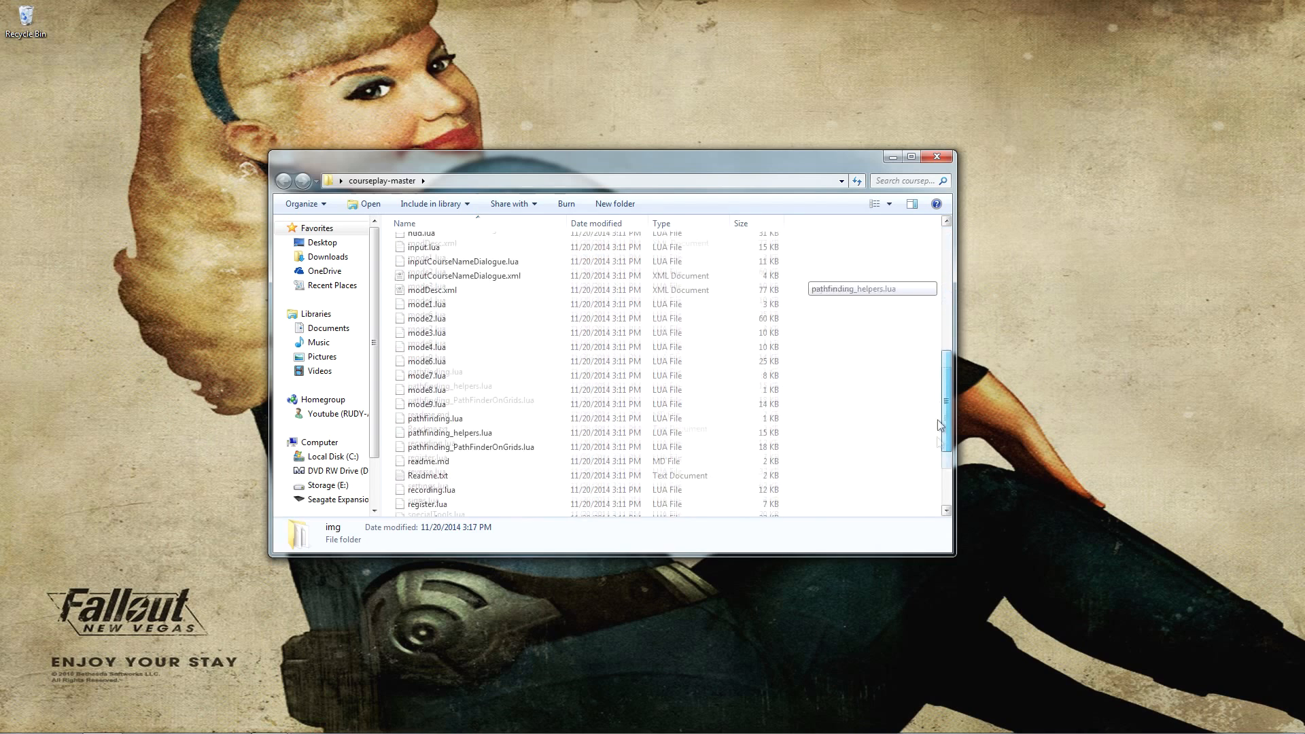
scroll(down, 3)
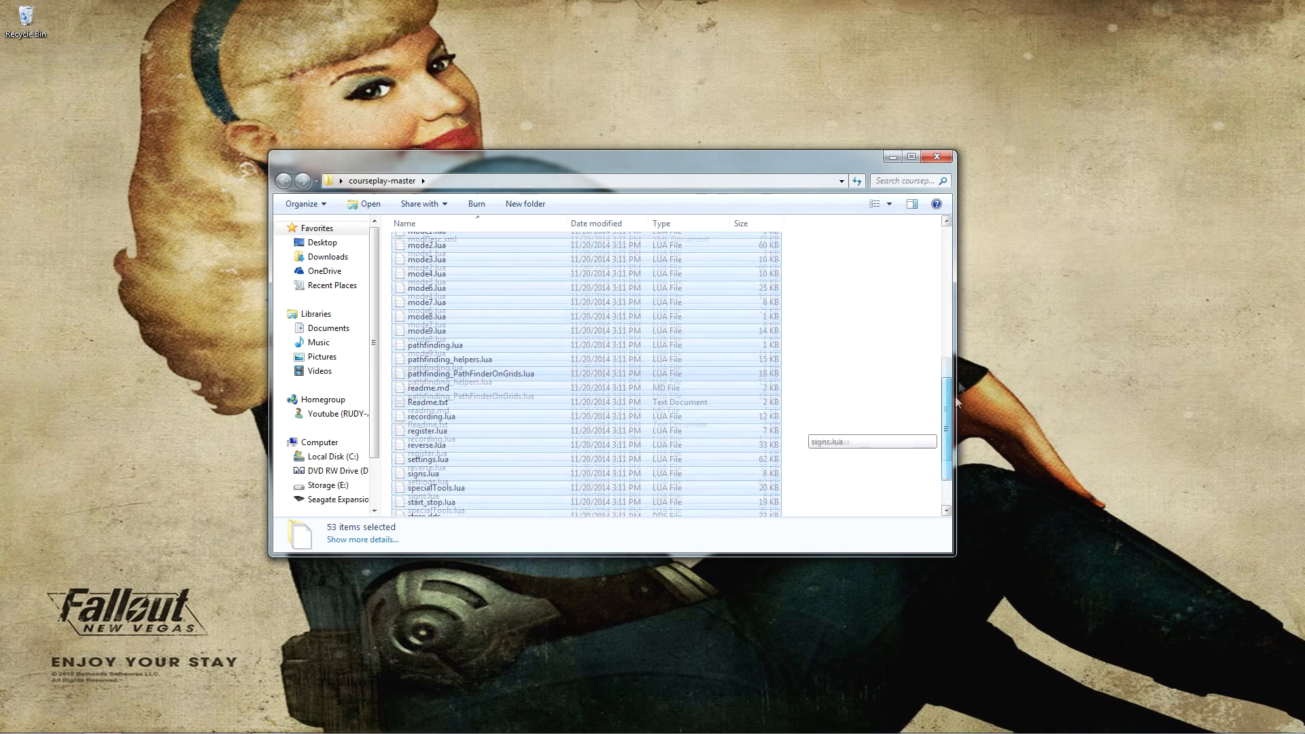
scroll(down, 3)
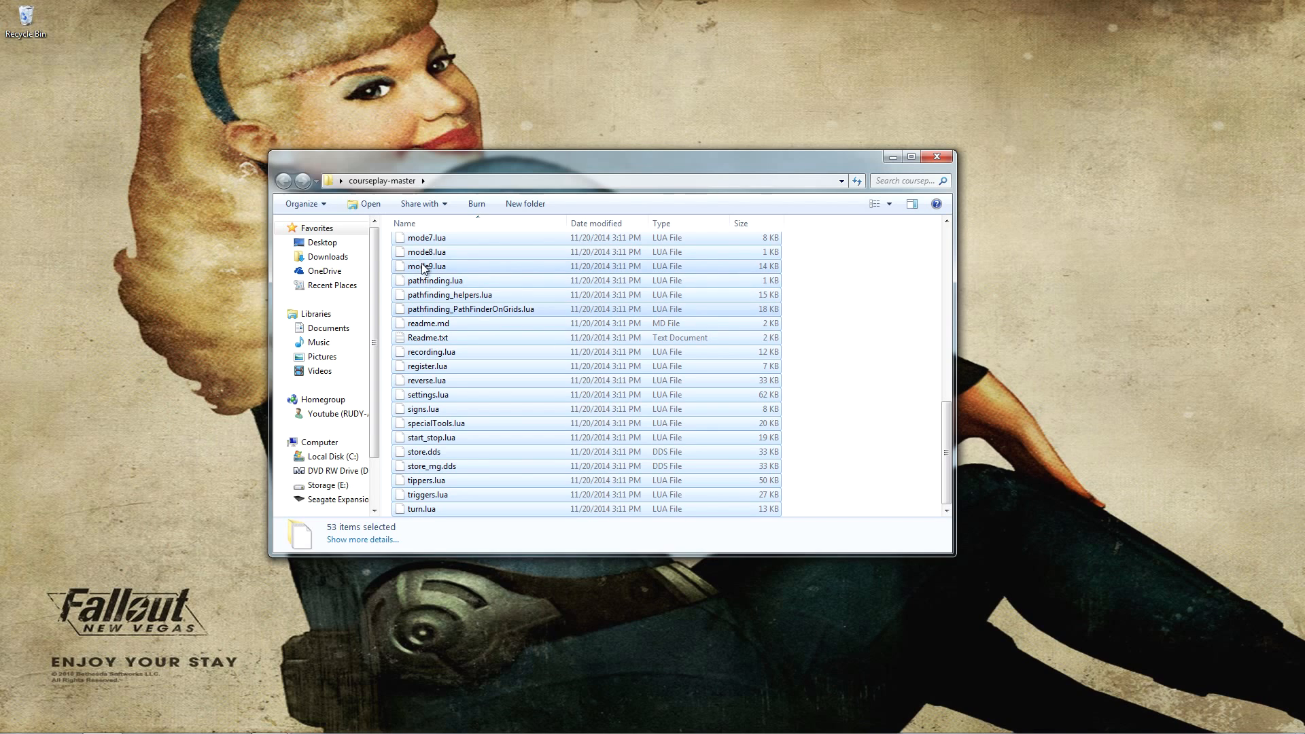
Archive the selected items with 7-Zip as courseplay.zip in zip format.
right_click(425, 265)
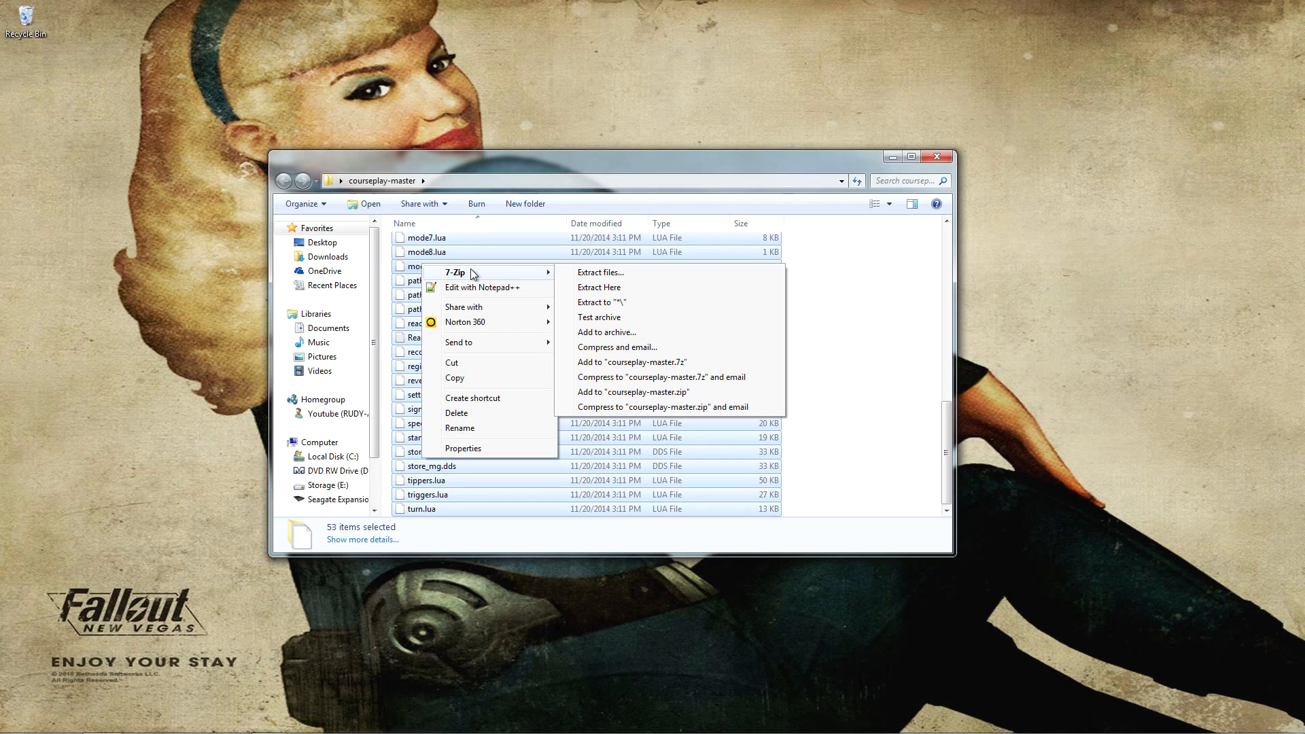
mouse_move(616, 332)
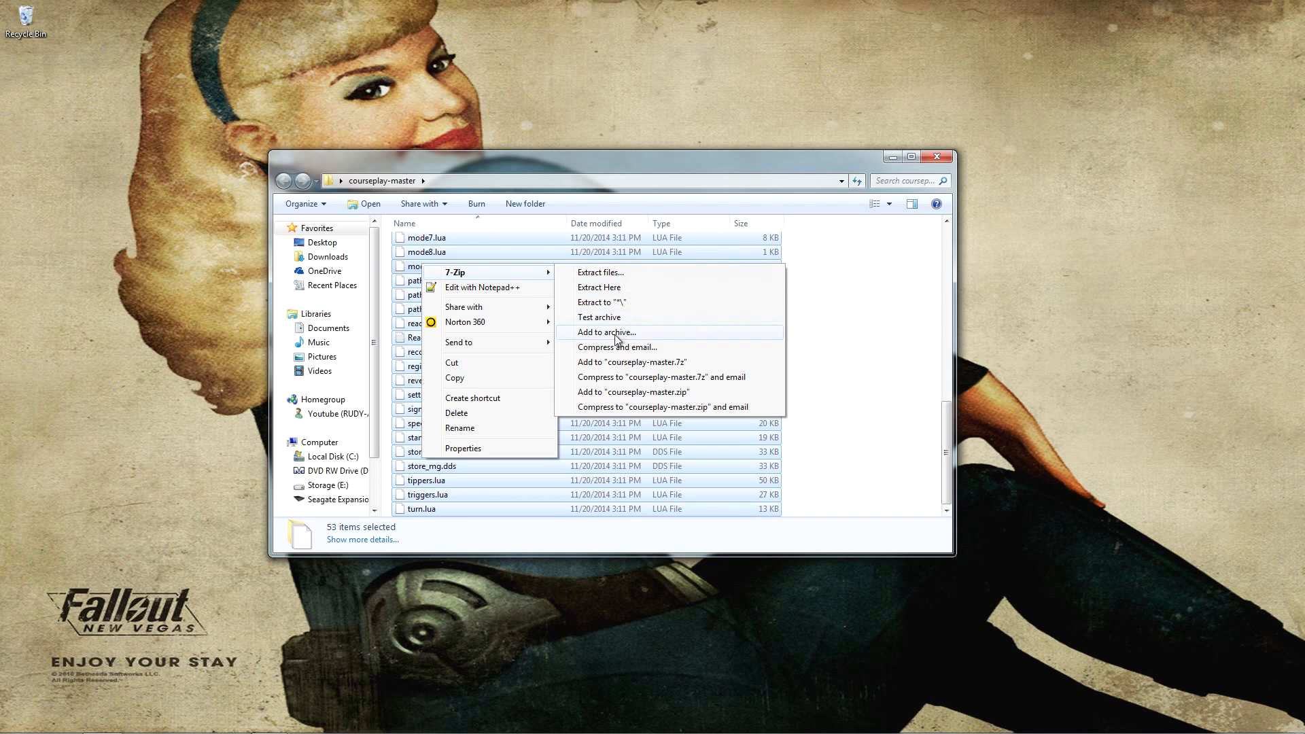
click(603, 333)
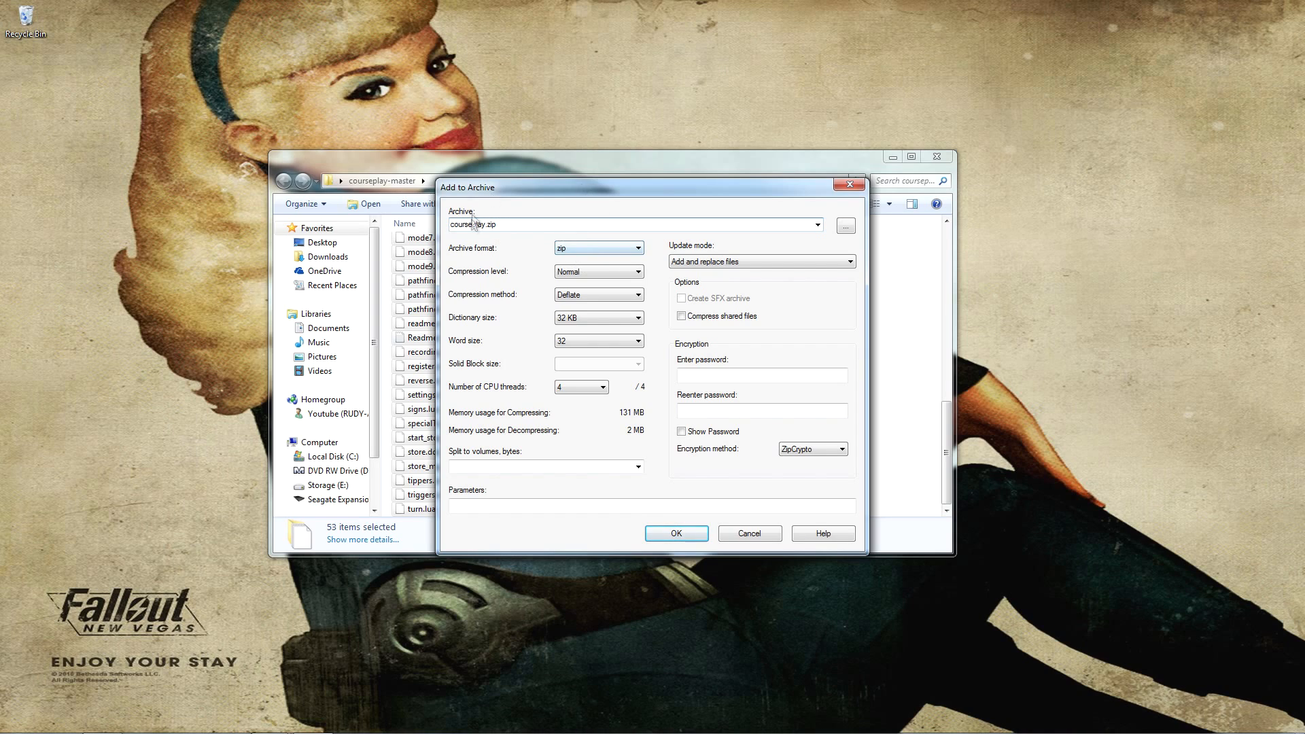
click(634, 248)
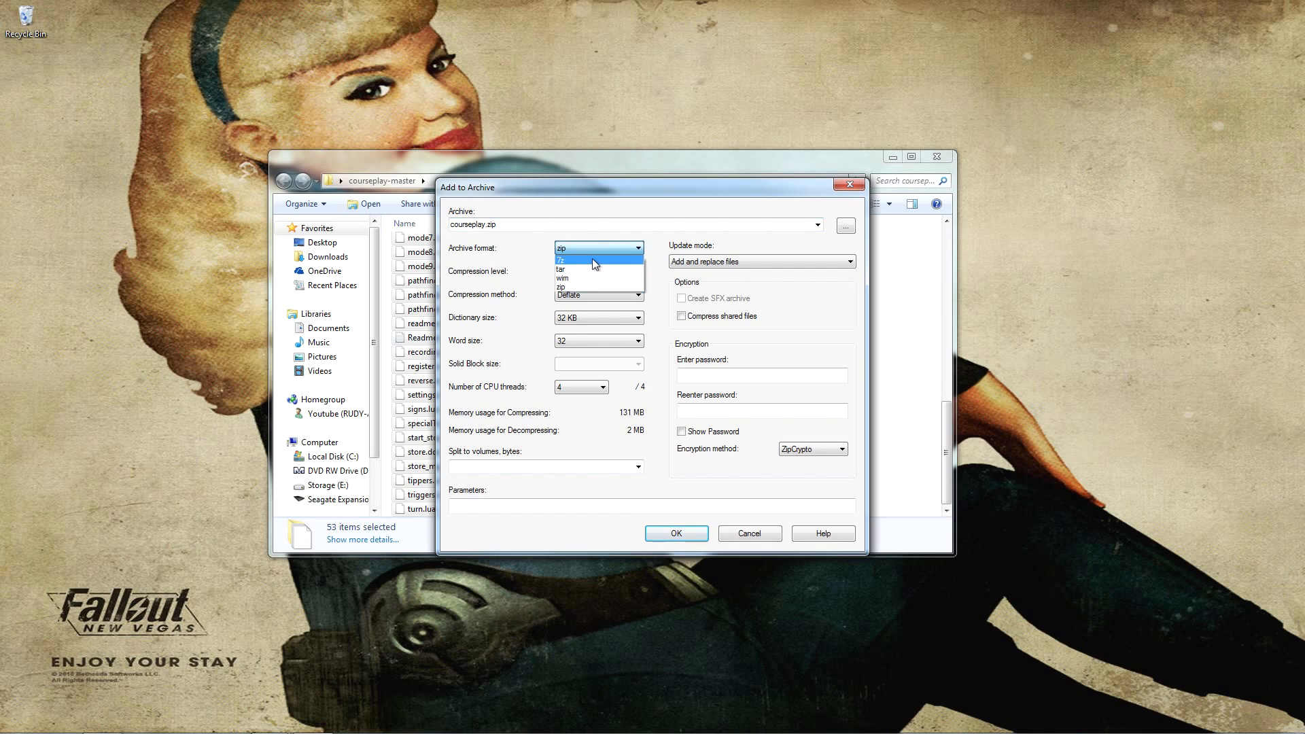
mouse_move(594, 270)
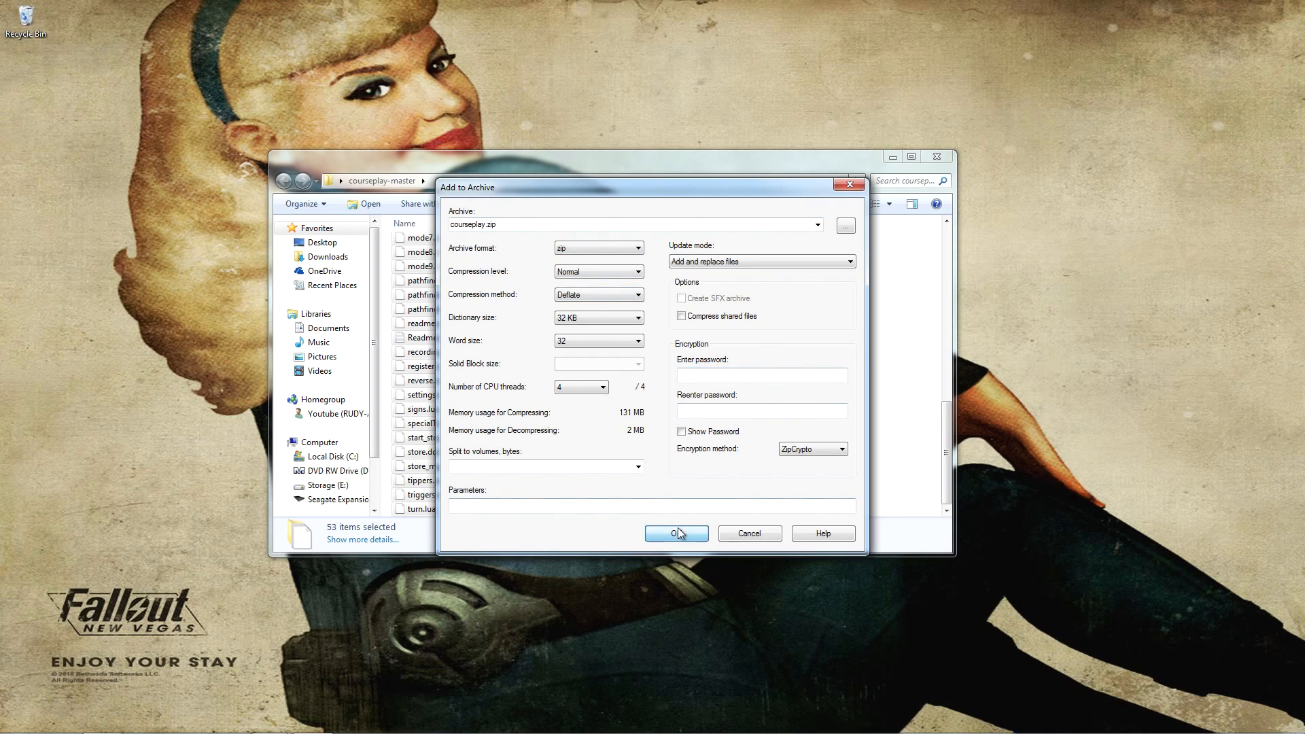
click(675, 534)
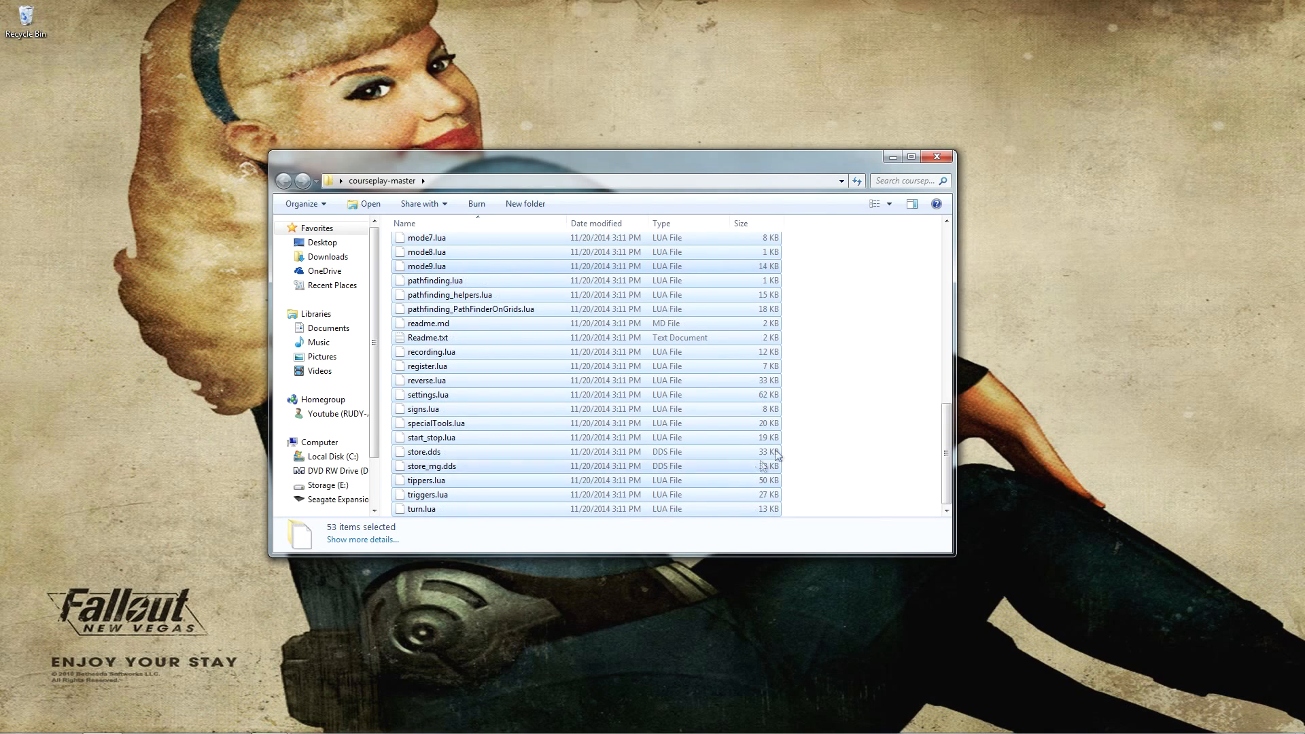
Move courseplay.zip into FarmingSimulator2015\mods, then close the mods window.
scroll(up, 3)
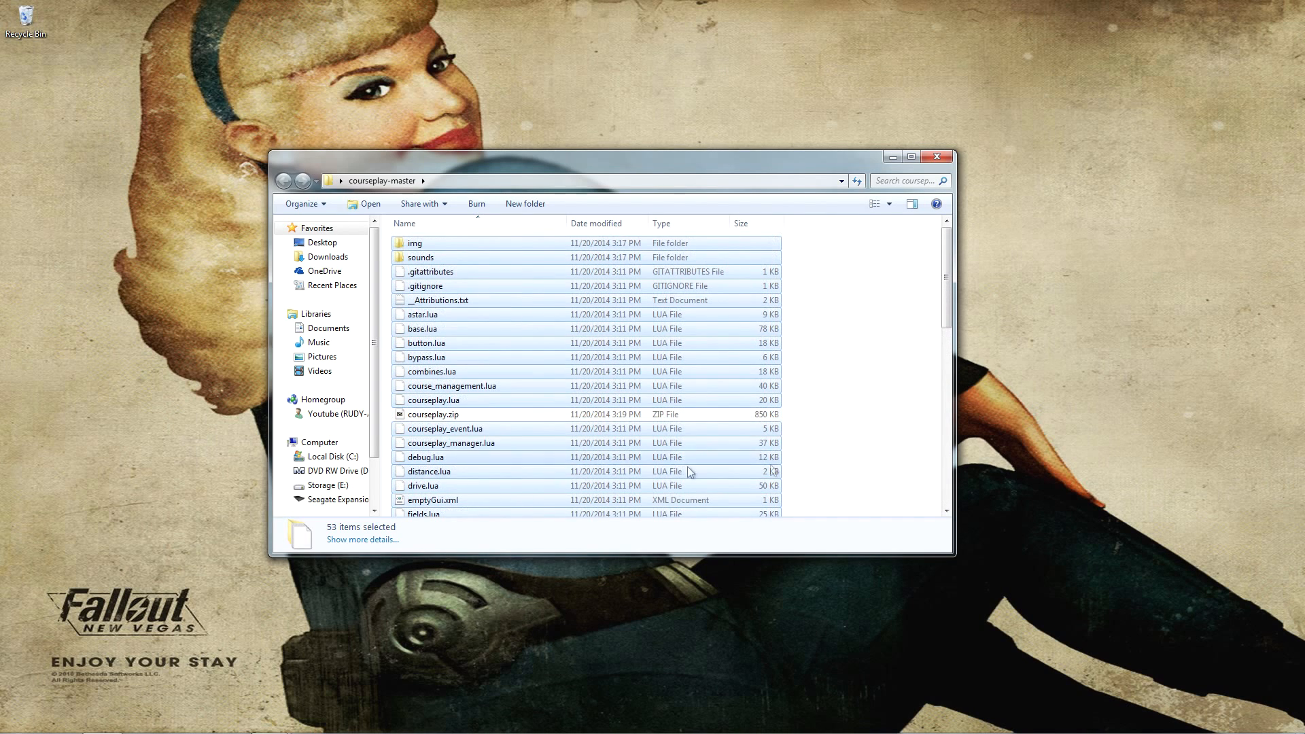
mouse_move(444, 429)
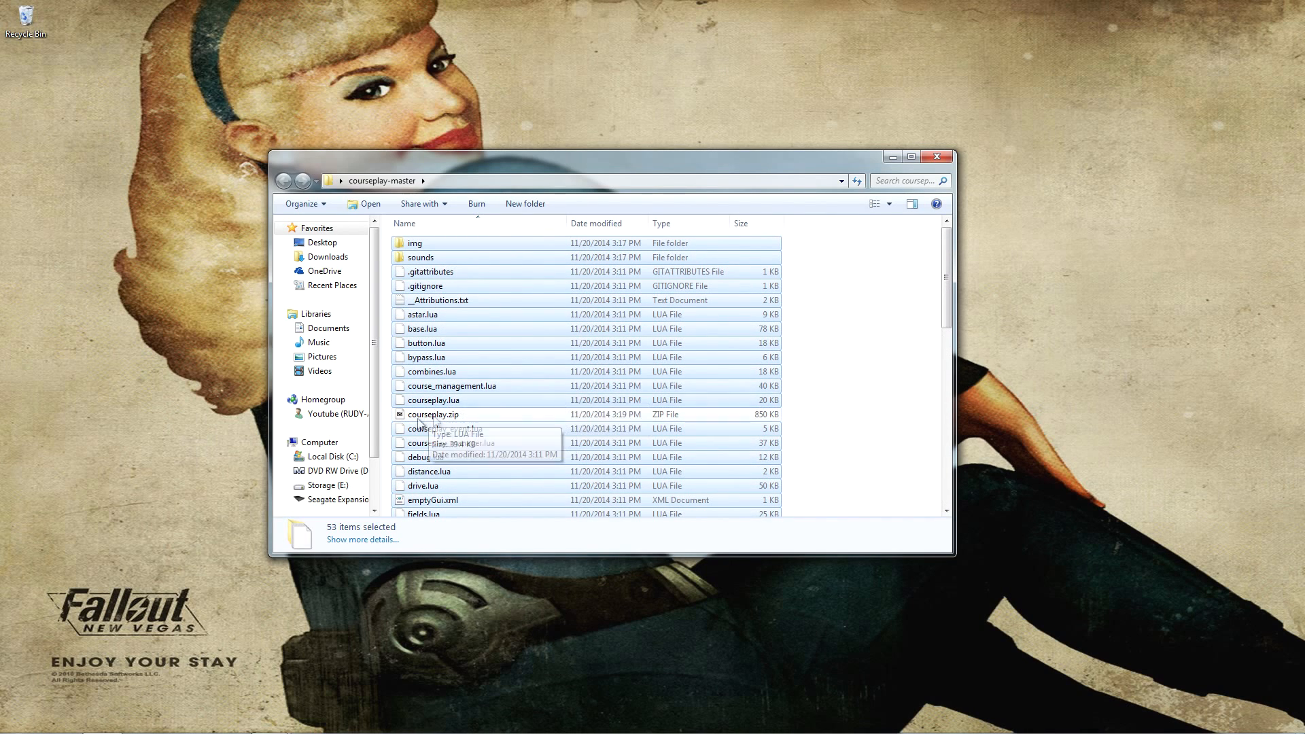
mouse_move(571, 183)
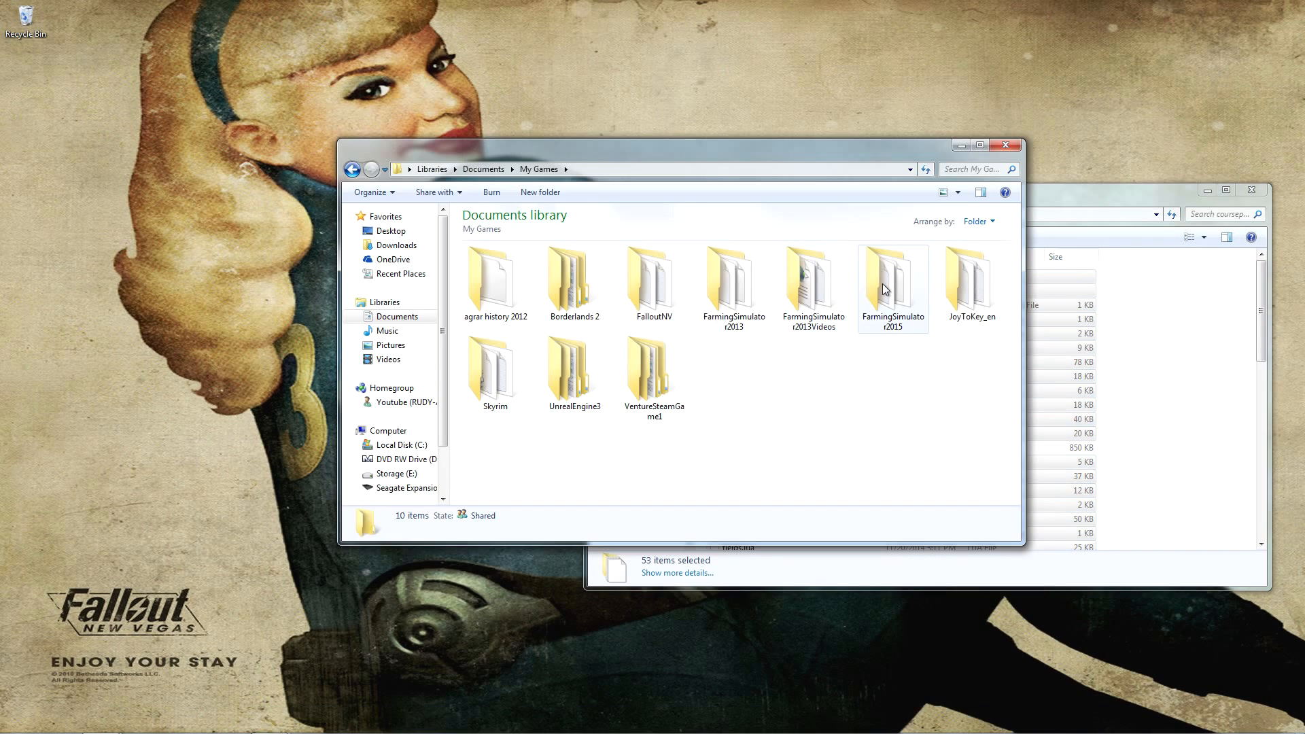
double_click(892, 283)
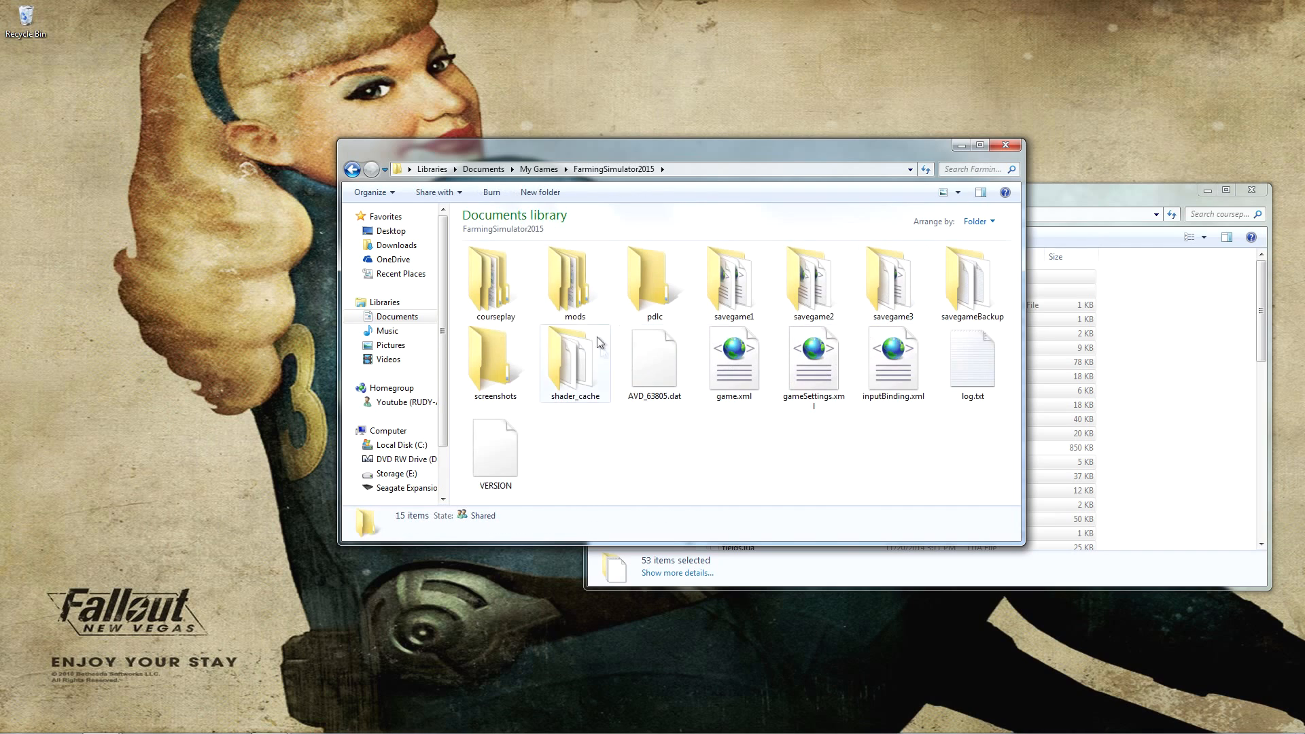
double_click(573, 279)
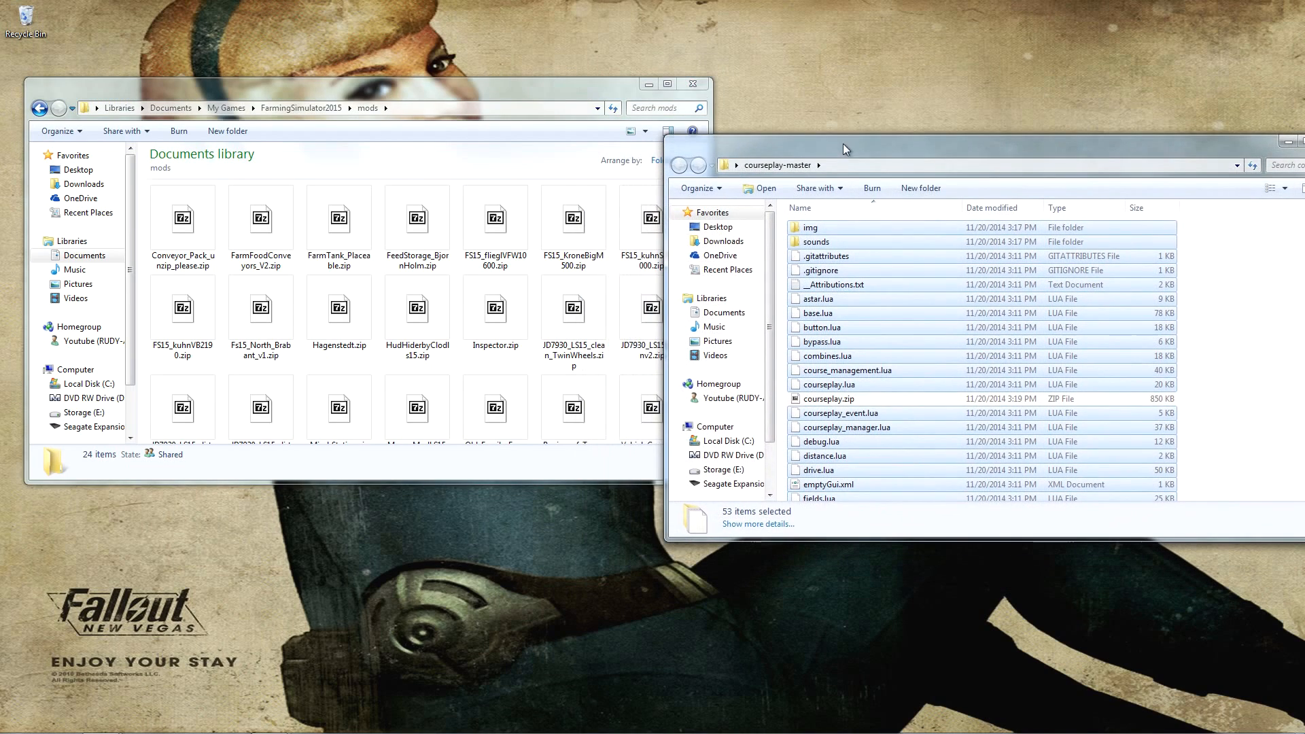
click(827, 399)
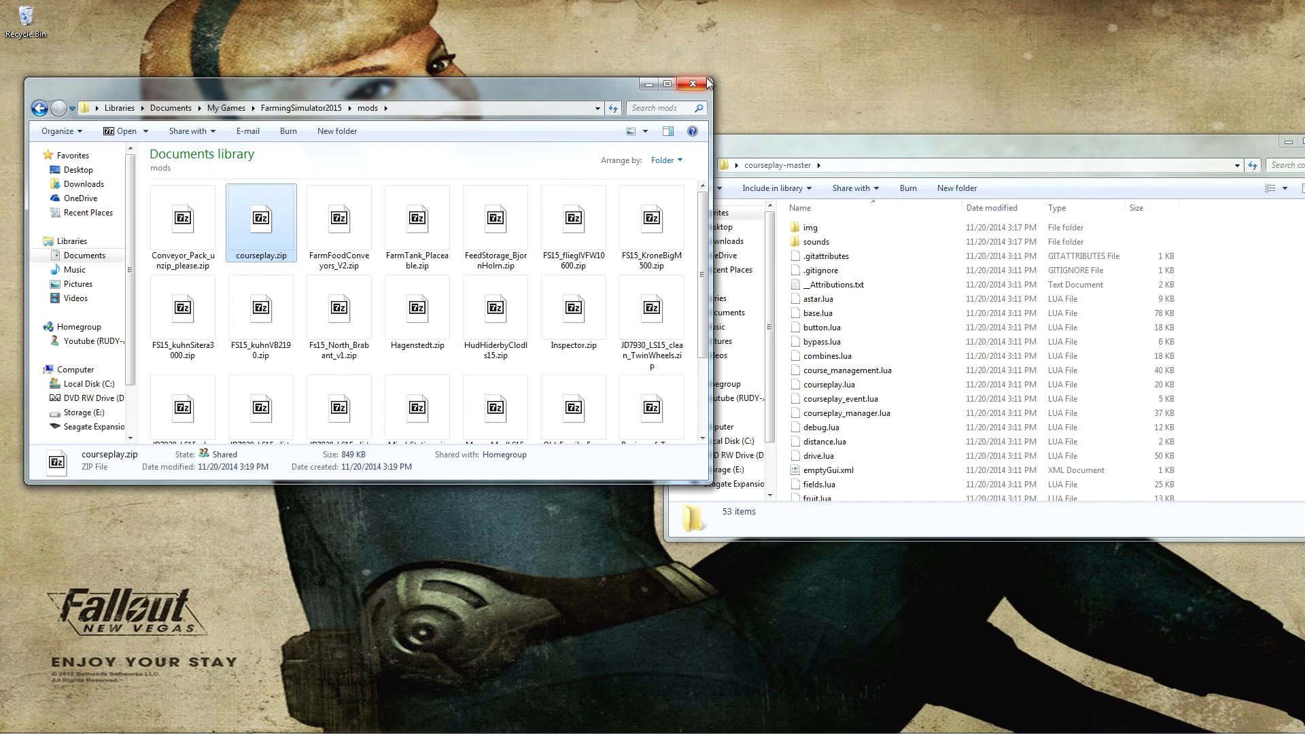
click(702, 83)
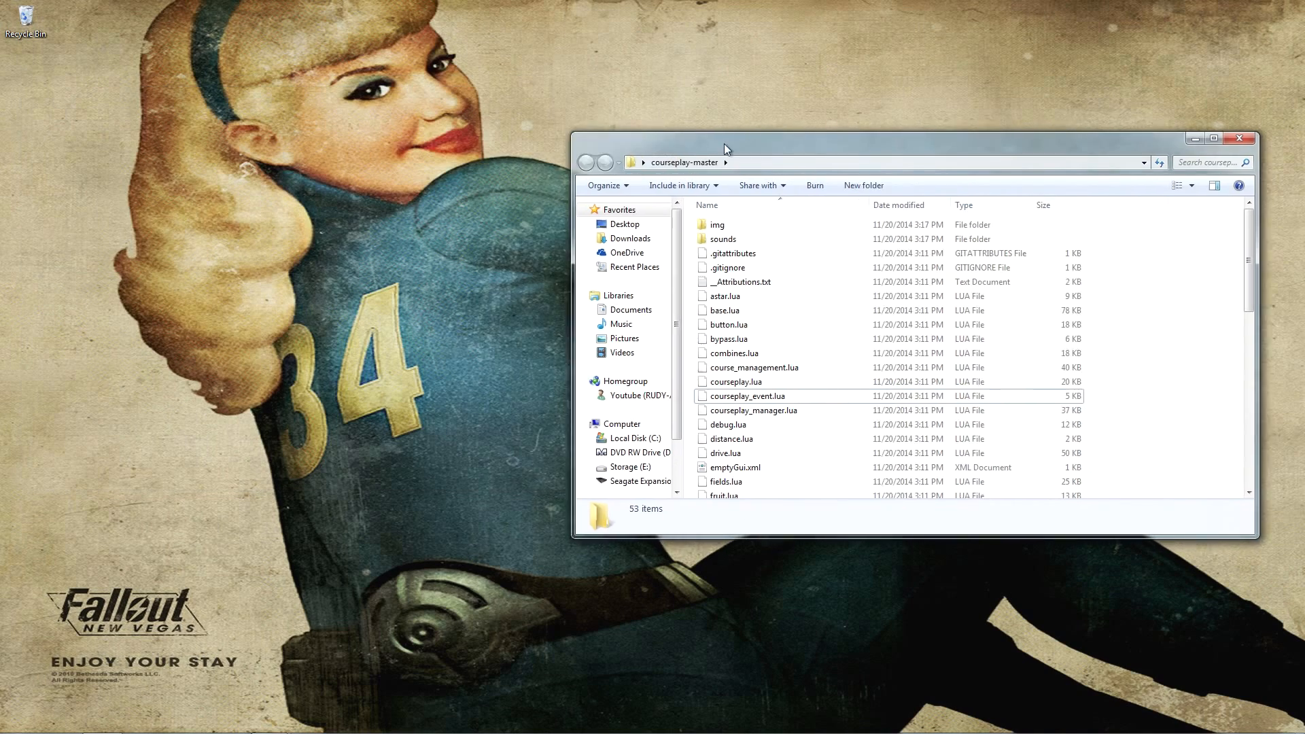
Launch Farming Simulator 15 and go to OPTIONS on the main menu.
click(9, 719)
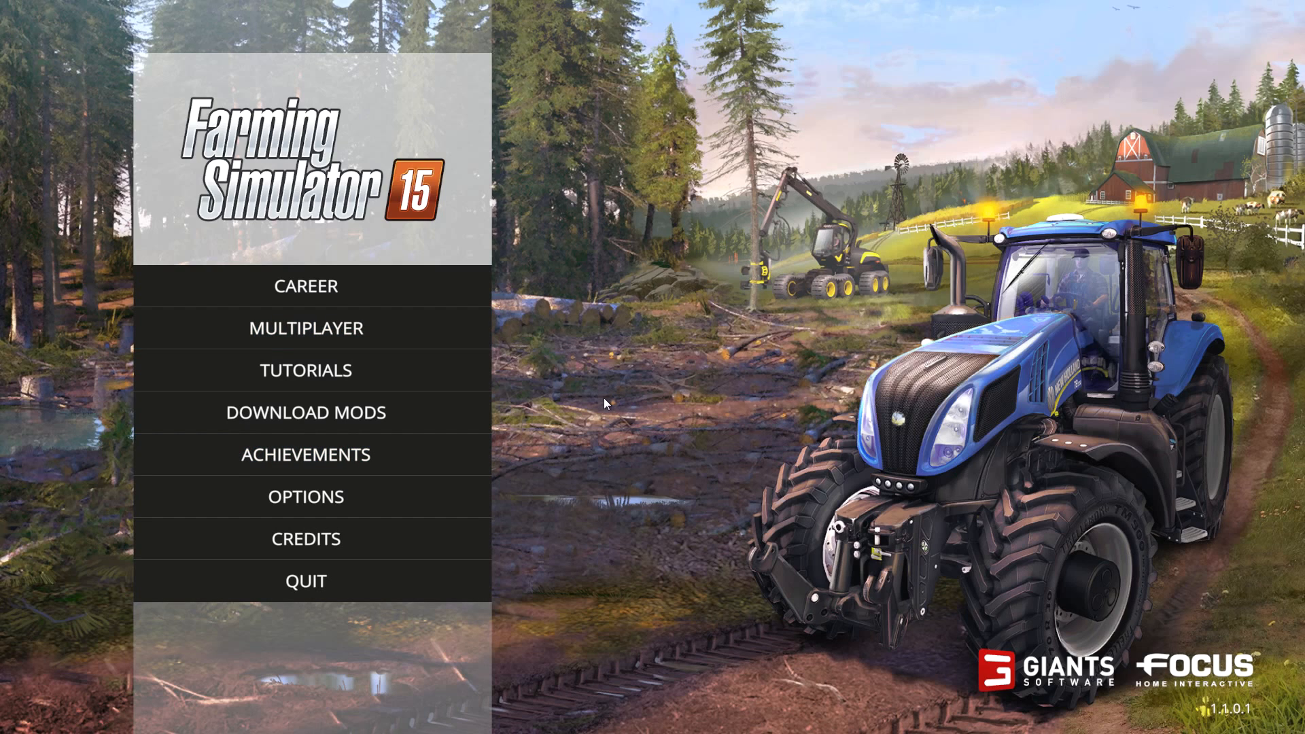
mouse_move(305, 454)
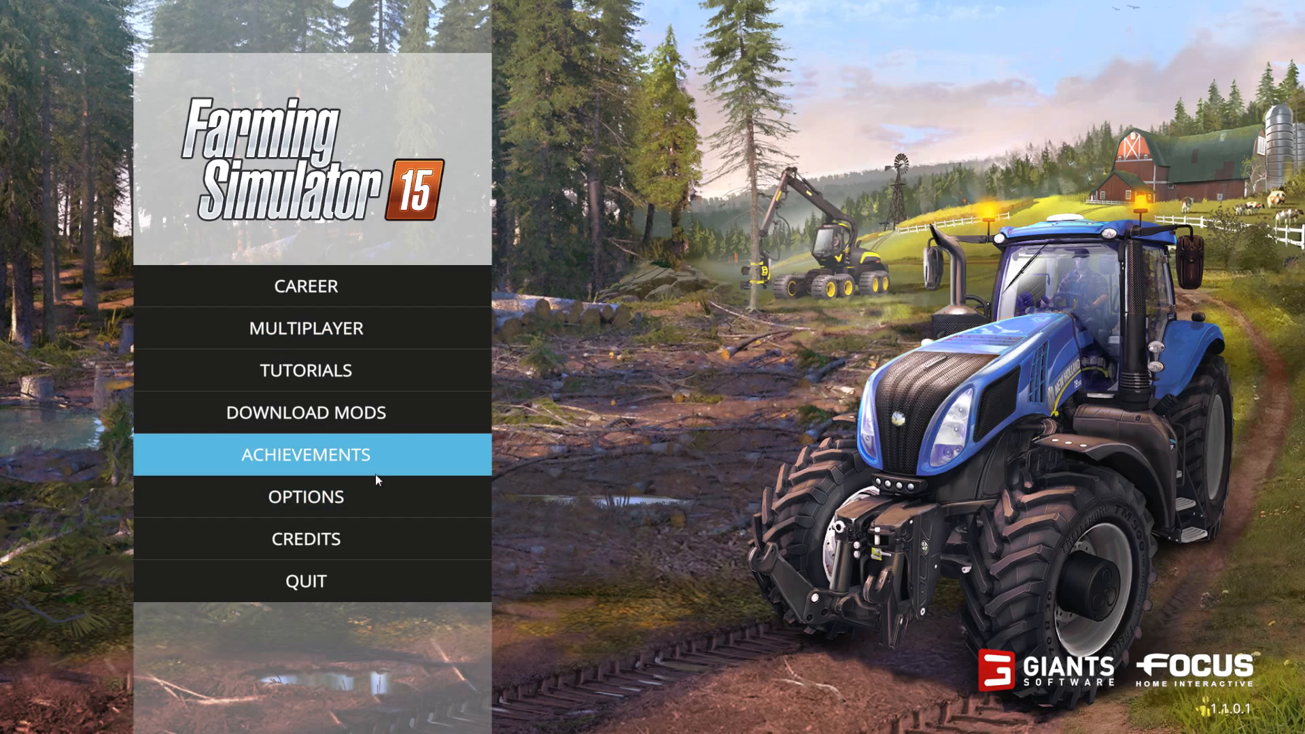
click(305, 497)
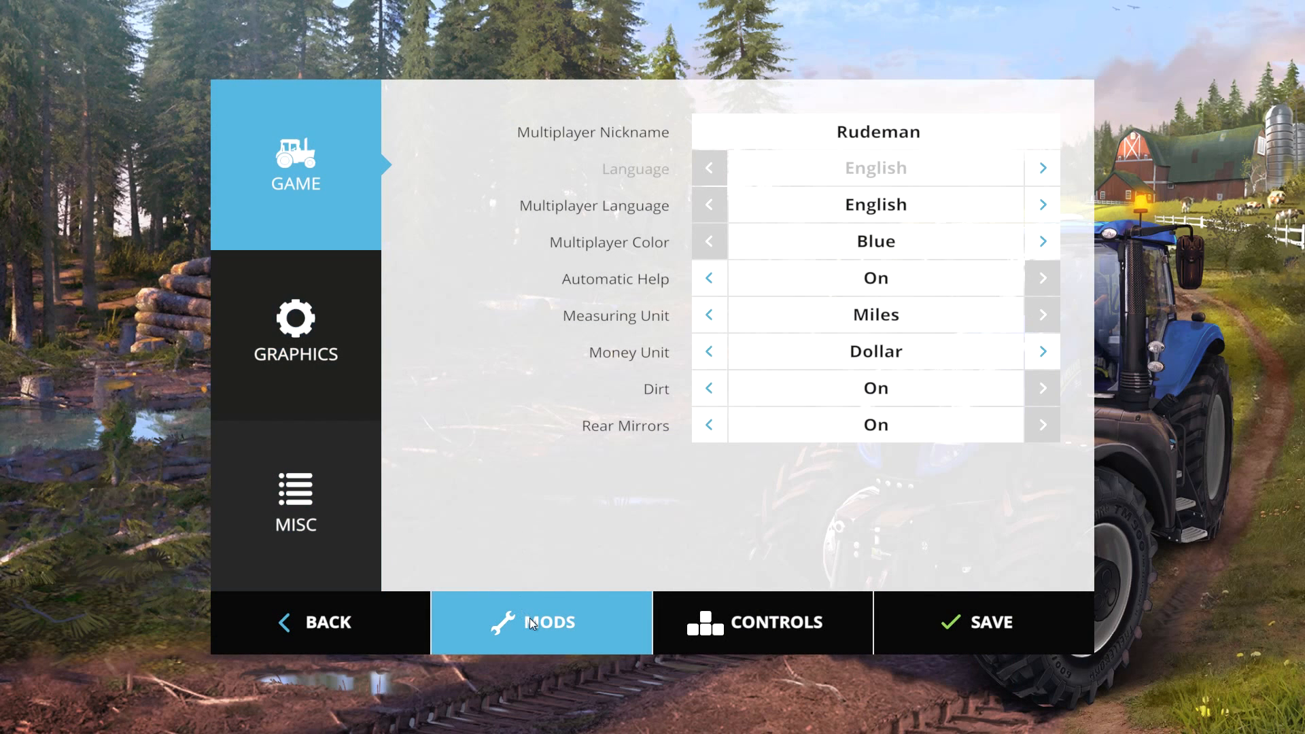
Open the MODS list and confirm Courseplay V4.00.0047 appears at the top.
click(540, 622)
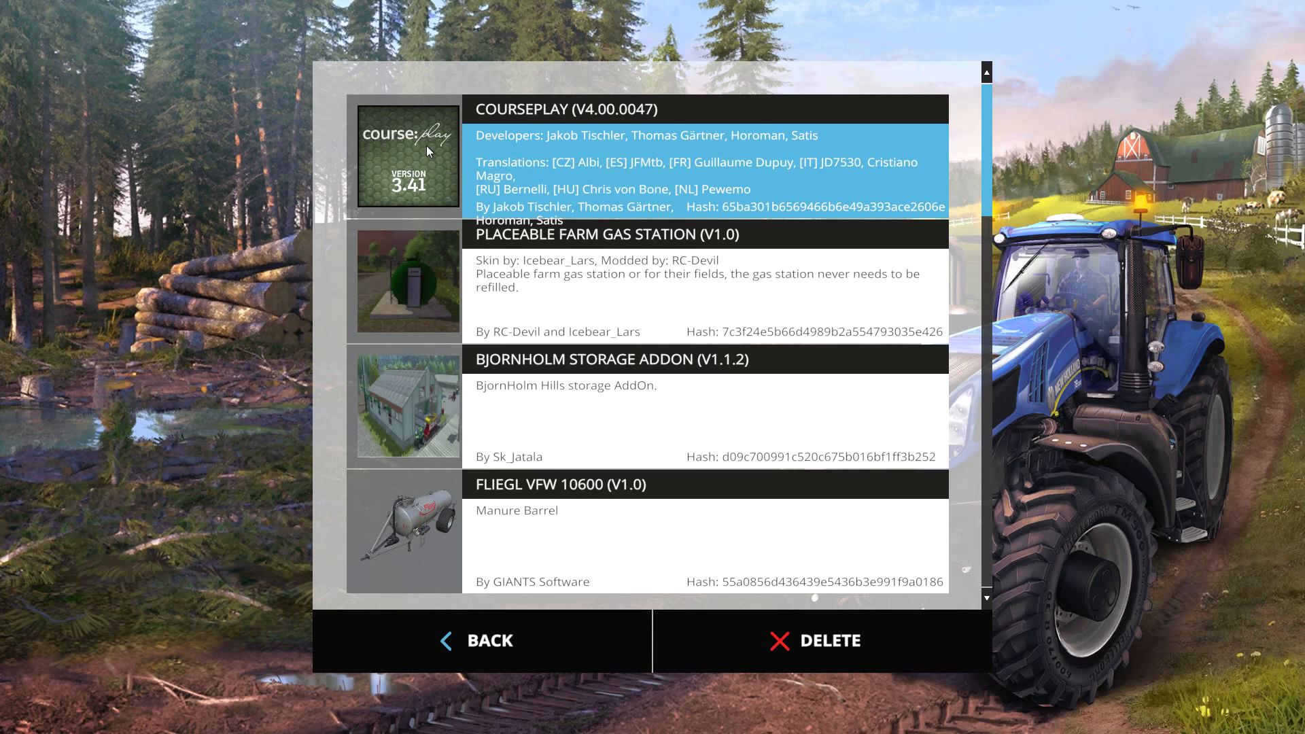
mouse_move(408, 181)
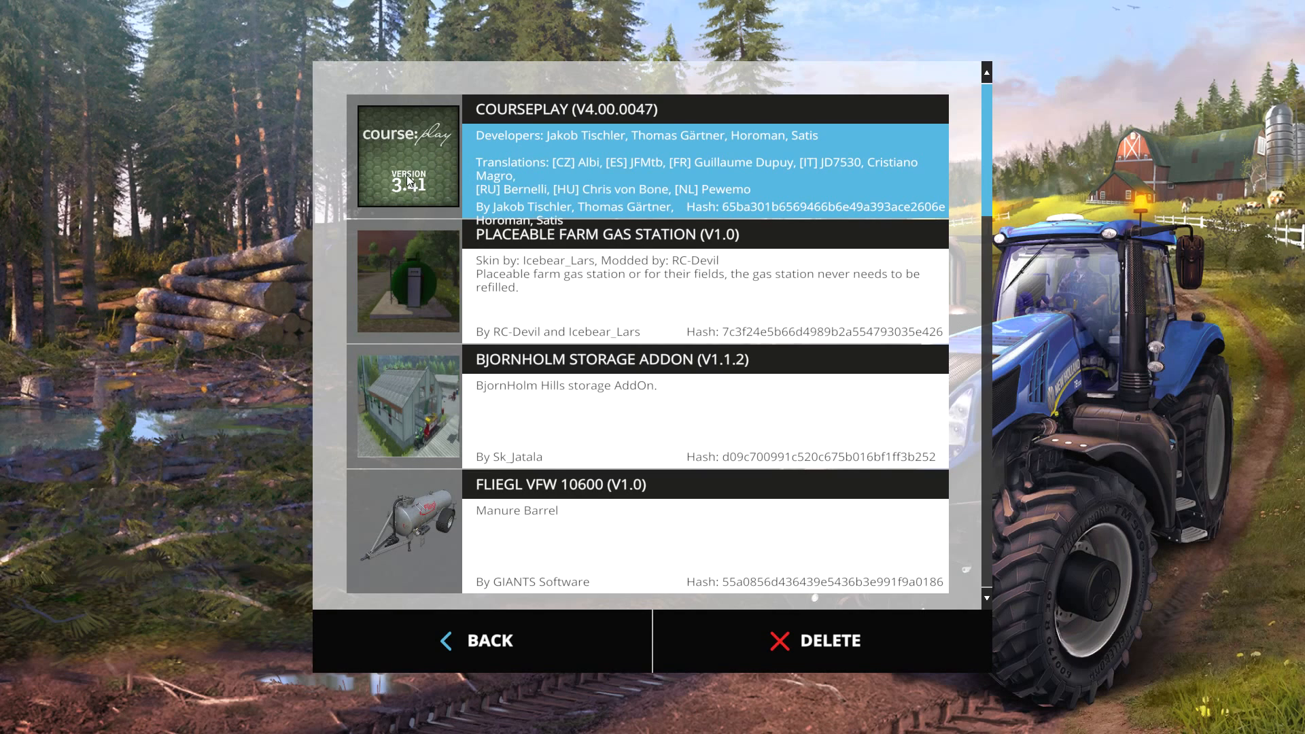
mouse_move(416, 158)
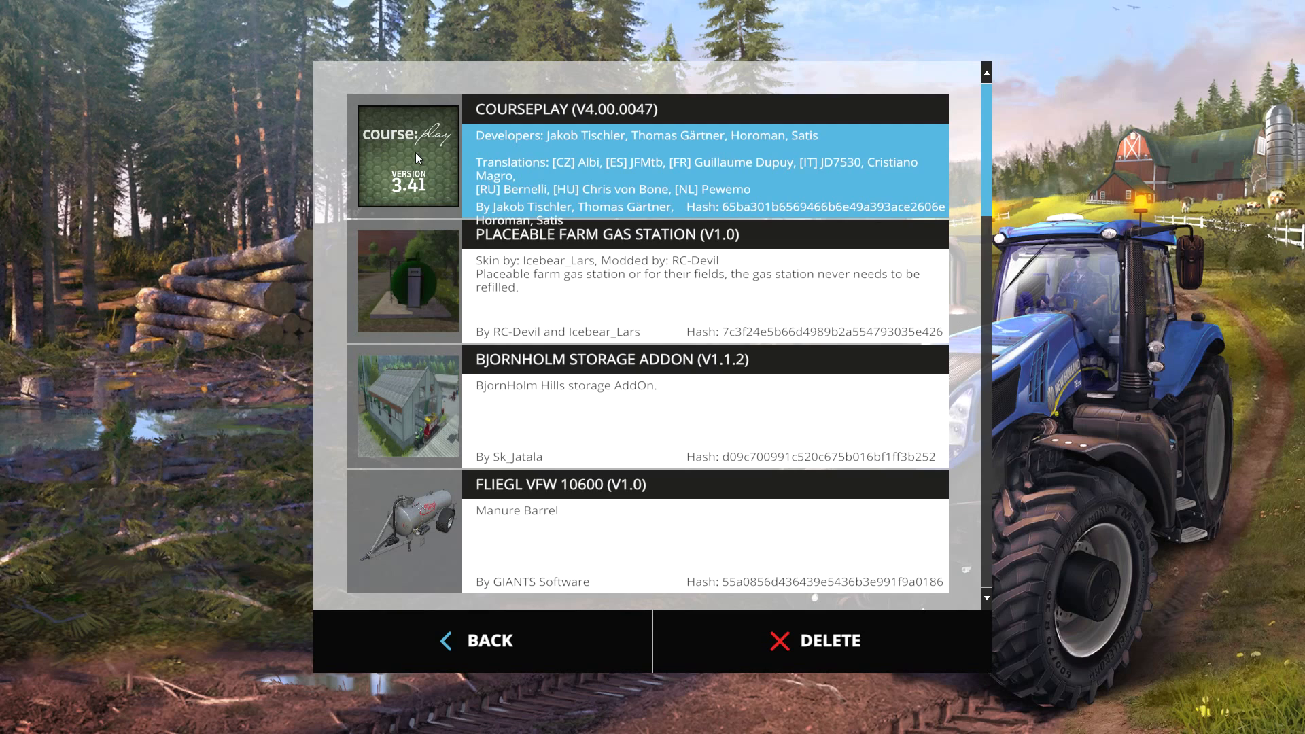
mouse_move(614, 140)
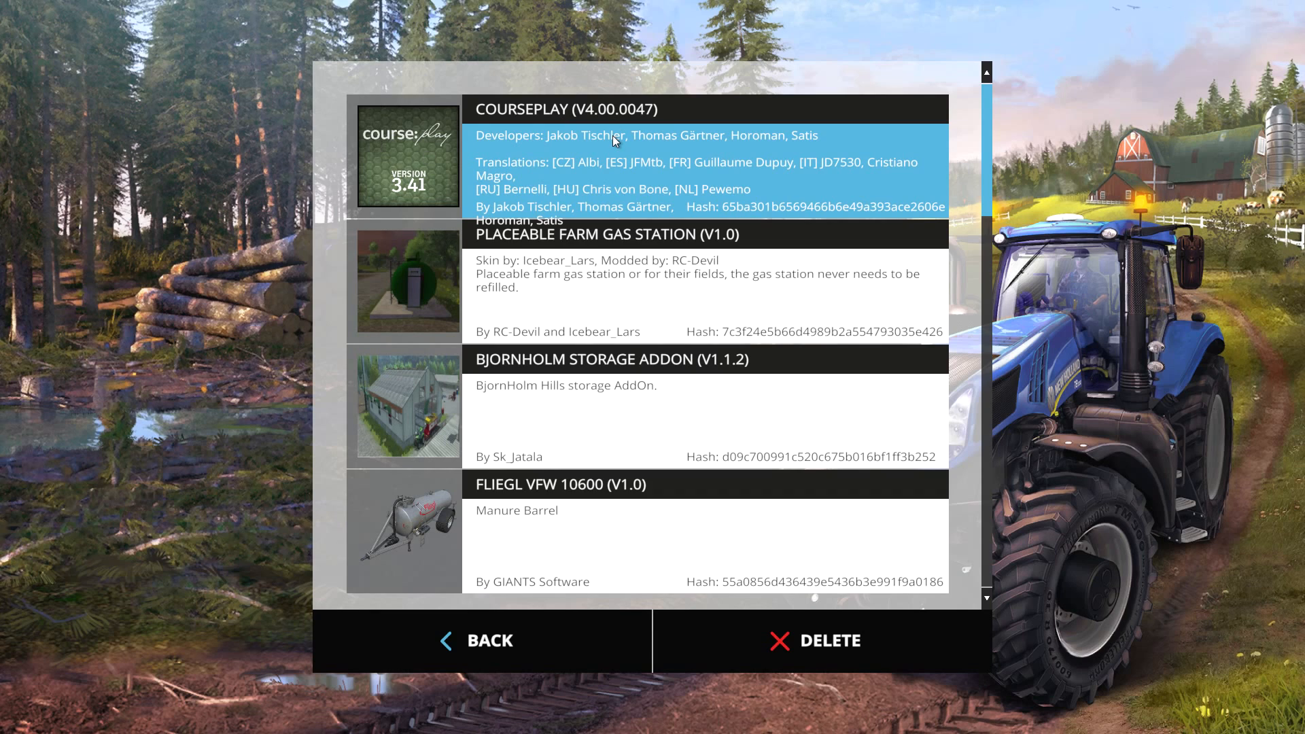
mouse_move(657, 150)
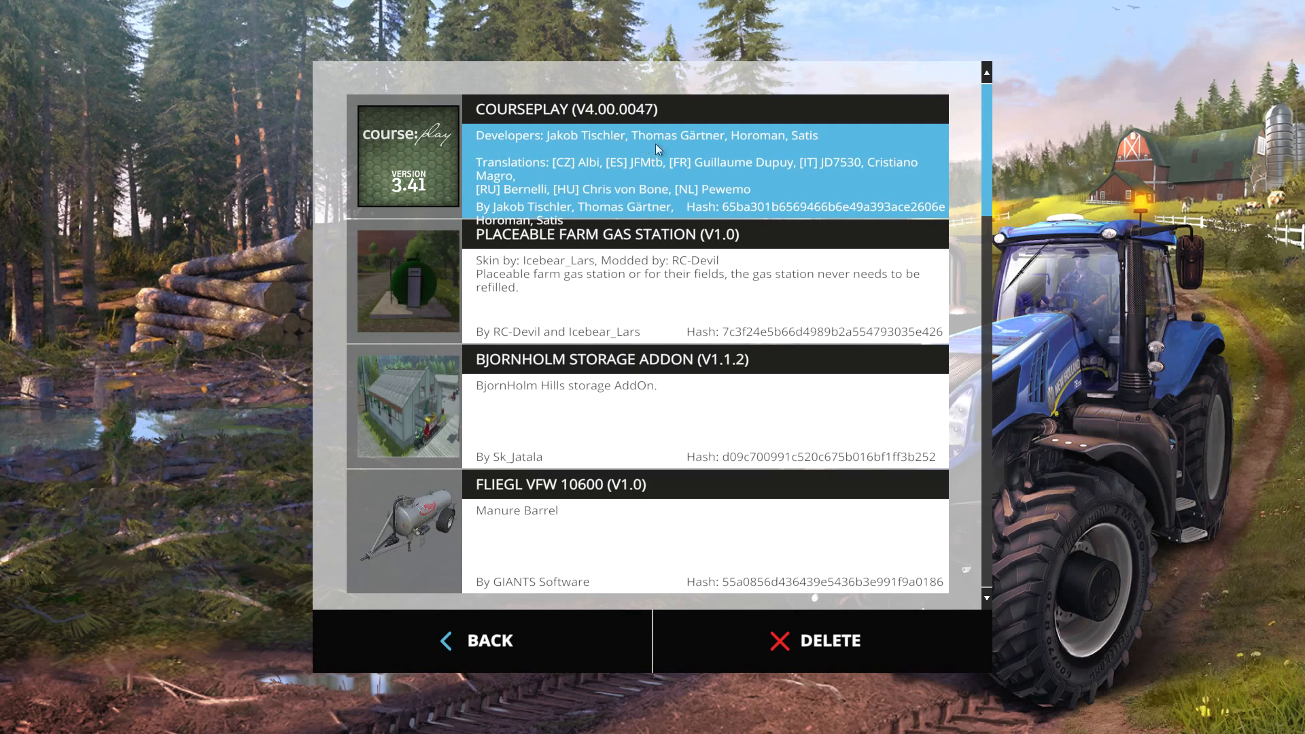
mouse_move(693, 155)
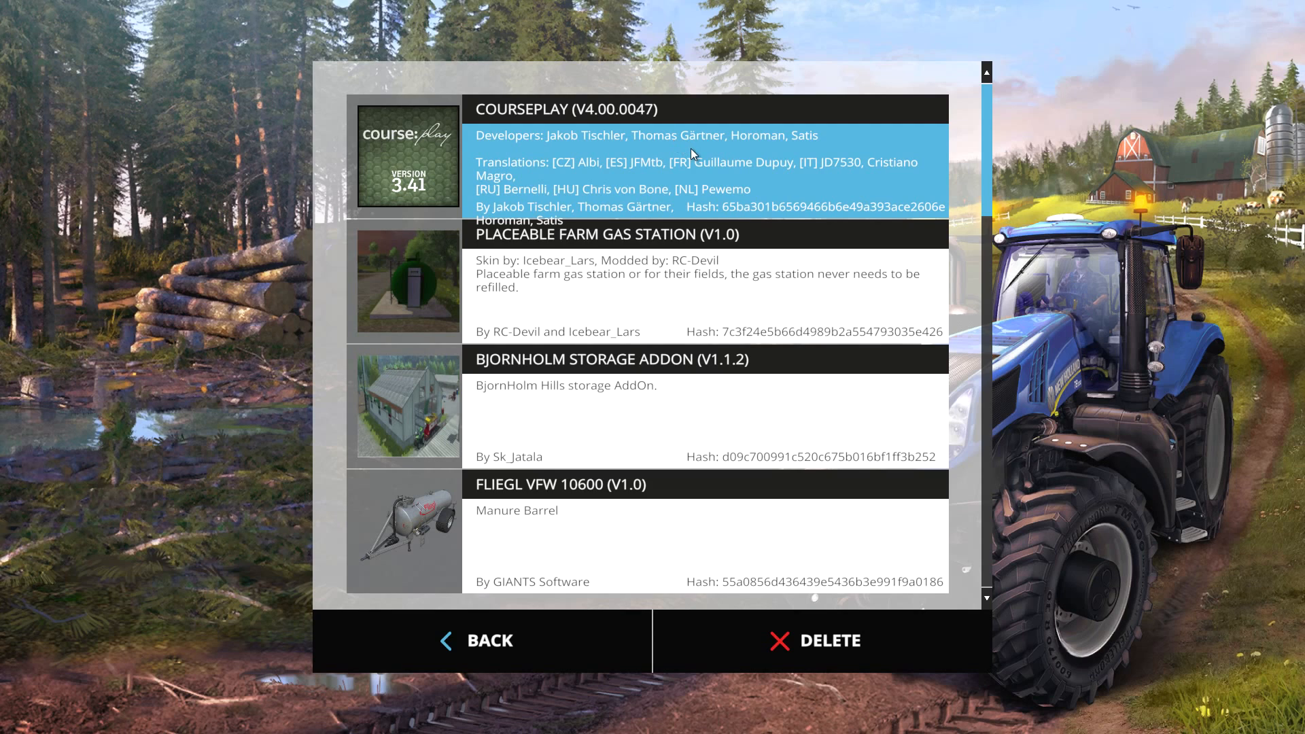